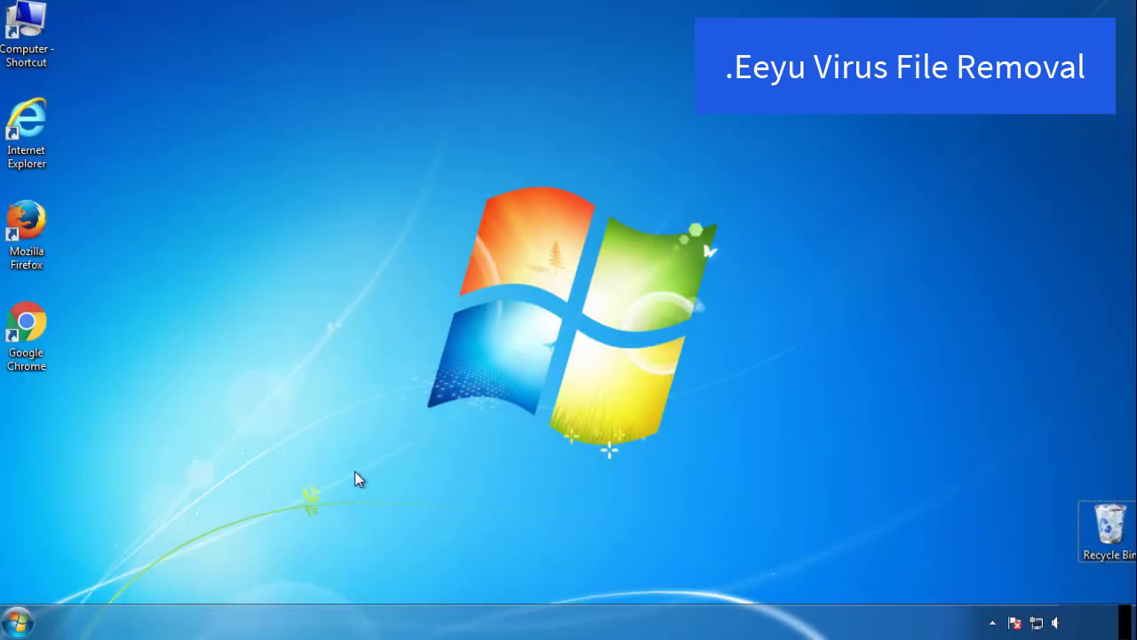
# Step: Launch msconfig, enable Safe boot (Minimal) on the Boot tab, and restart into Safe Mode
pyautogui.click(15, 621)
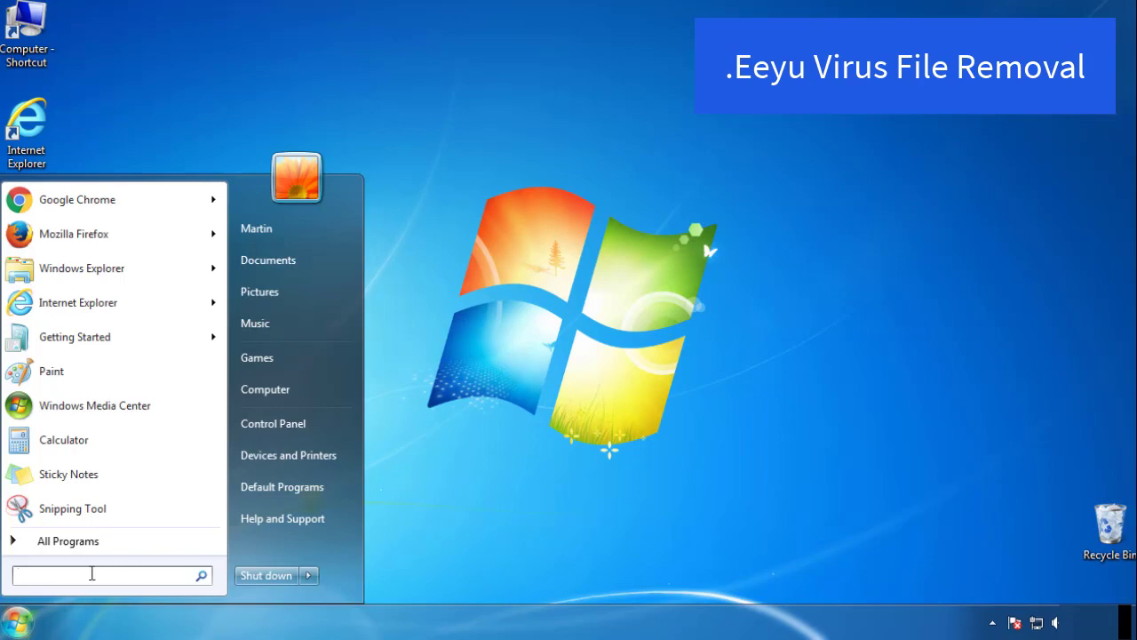
pyautogui.write('mscon')
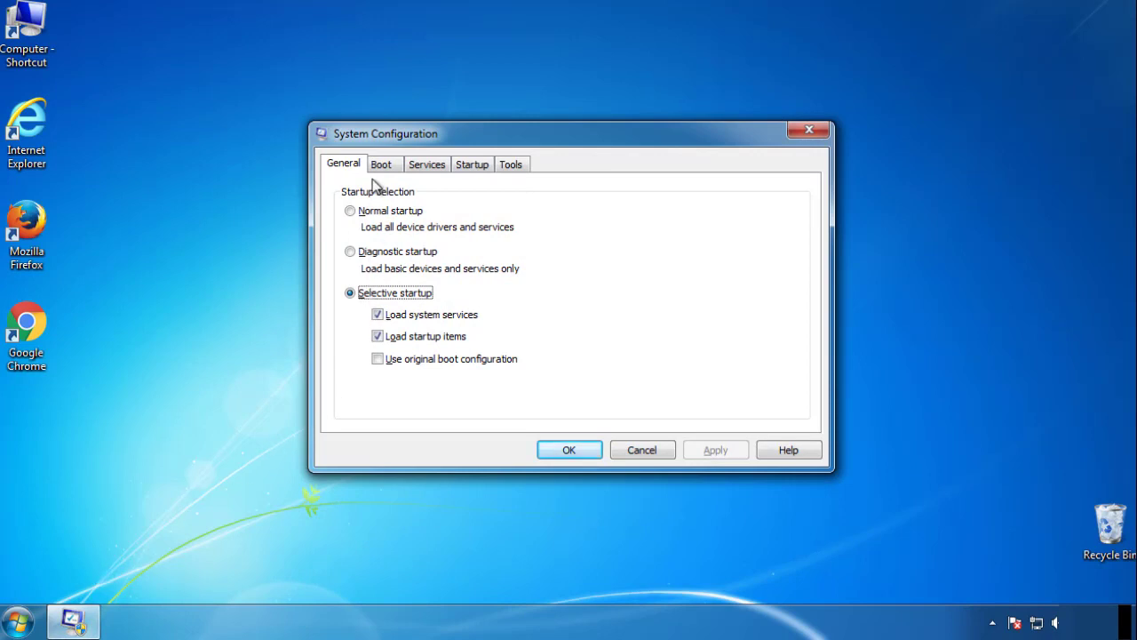
pyautogui.click(381, 164)
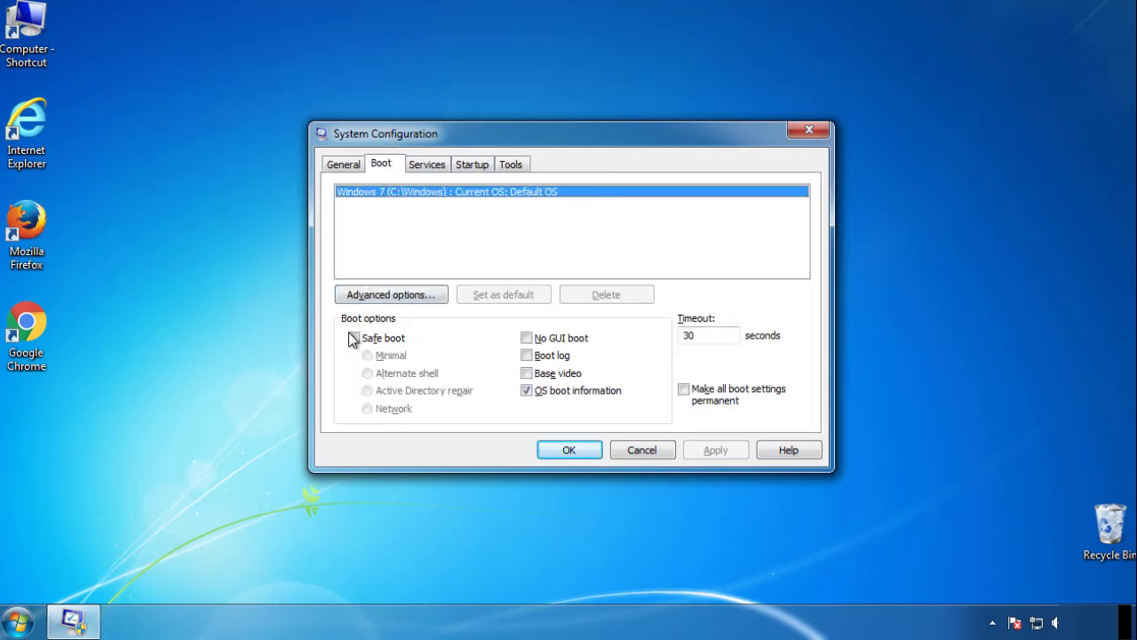
pyautogui.click(353, 338)
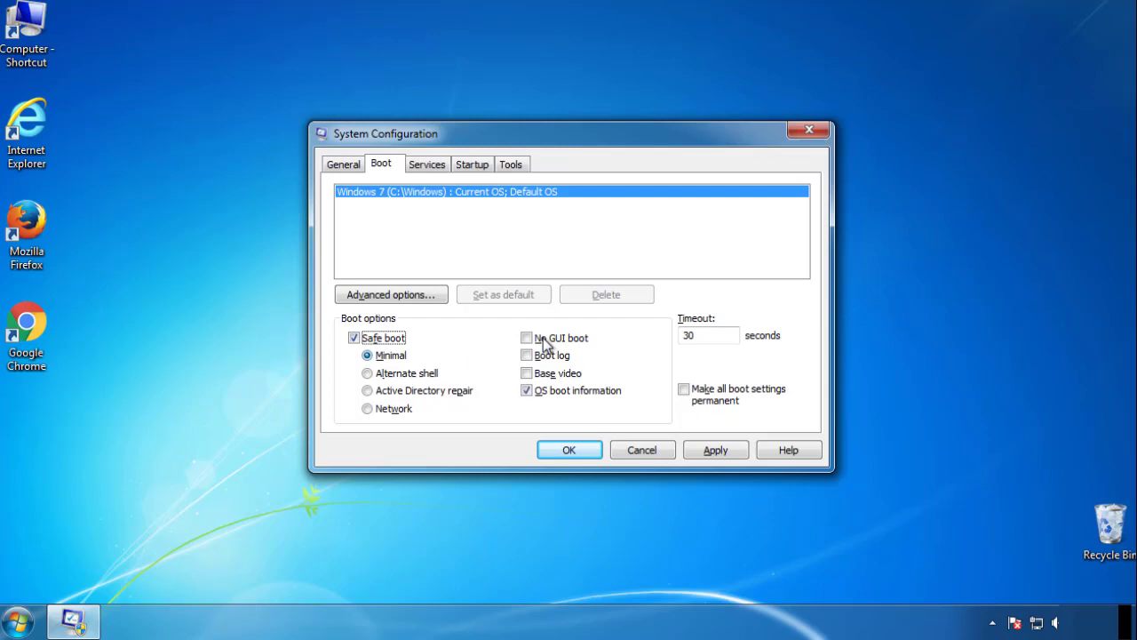
pyautogui.moveTo(569, 450)
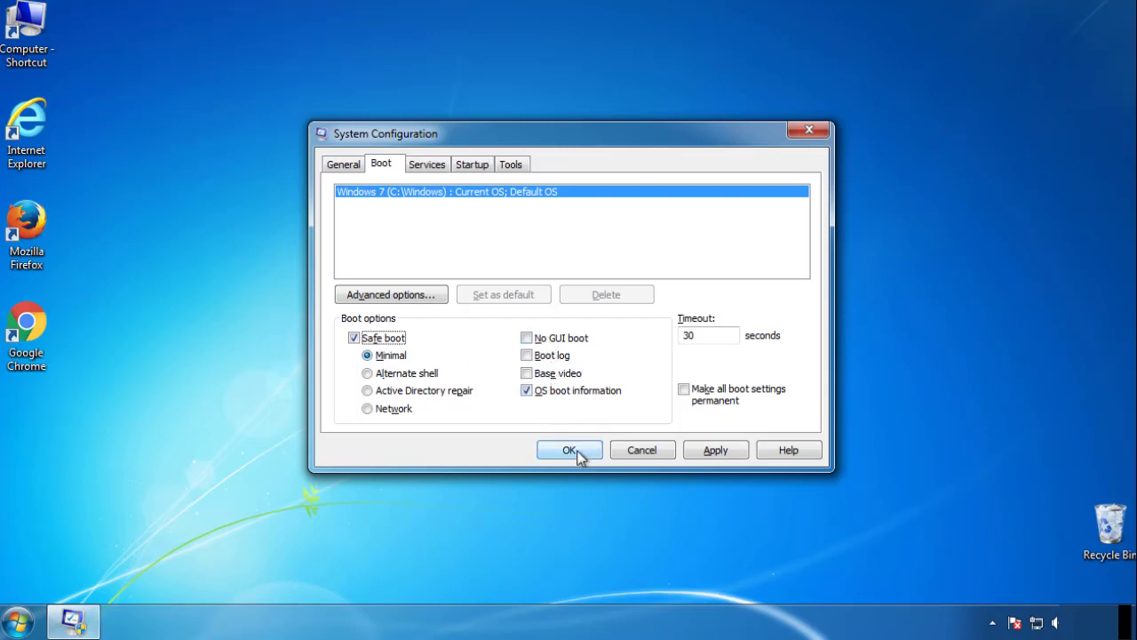
pyautogui.click(570, 449)
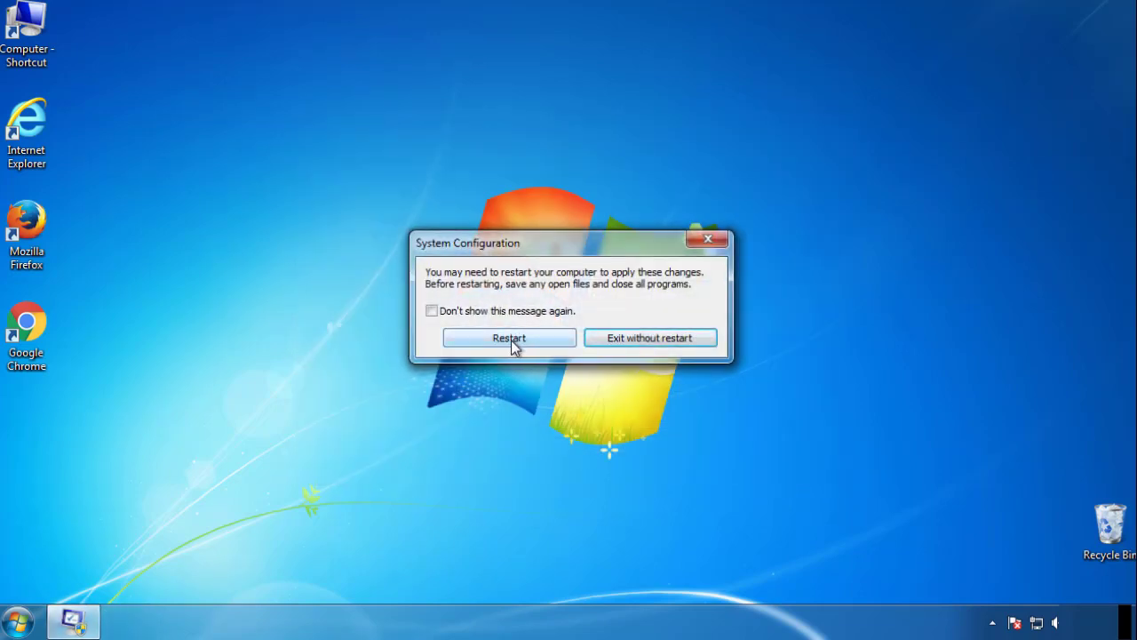
pyautogui.click(509, 338)
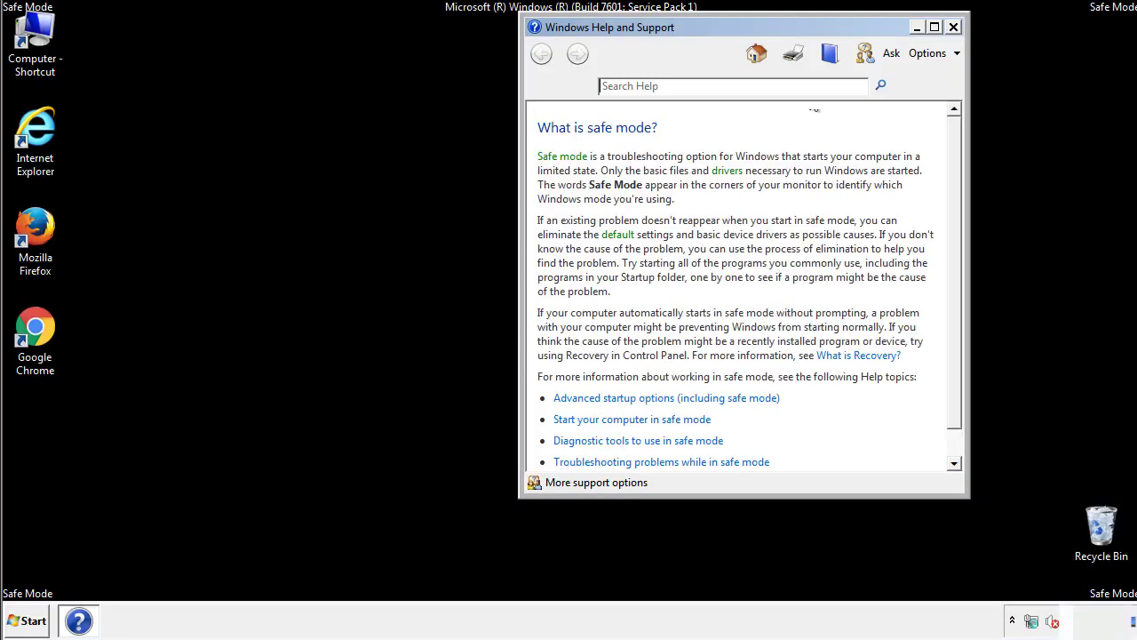
# Step: Dismiss the Safe Mode help window and reach the View settings of Folder Options
pyautogui.click(954, 27)
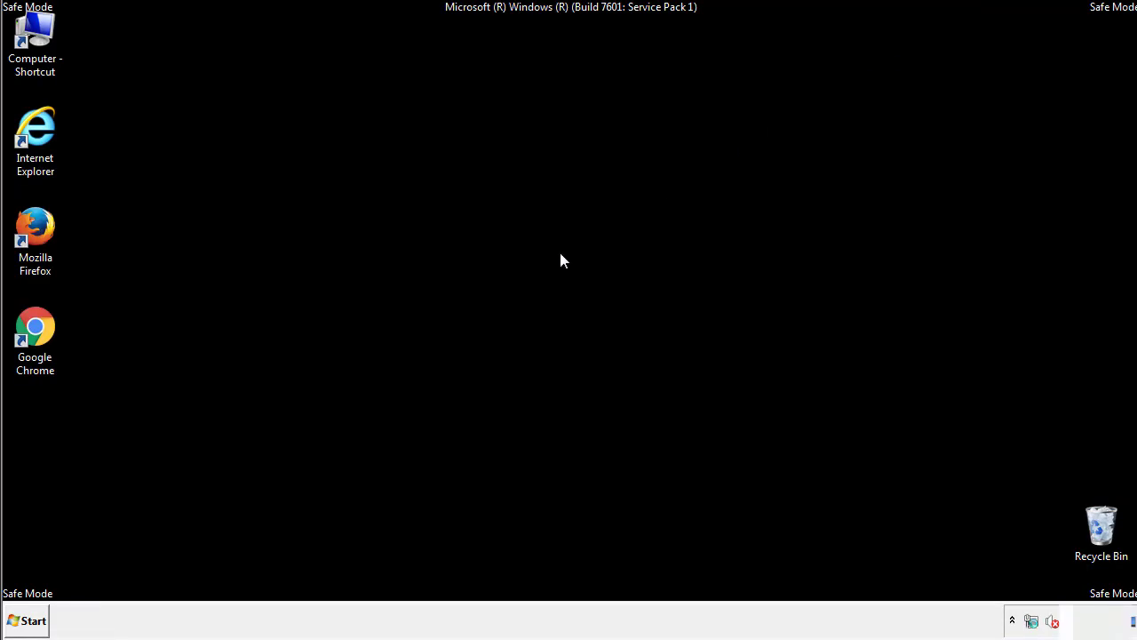
pyautogui.click(26, 620)
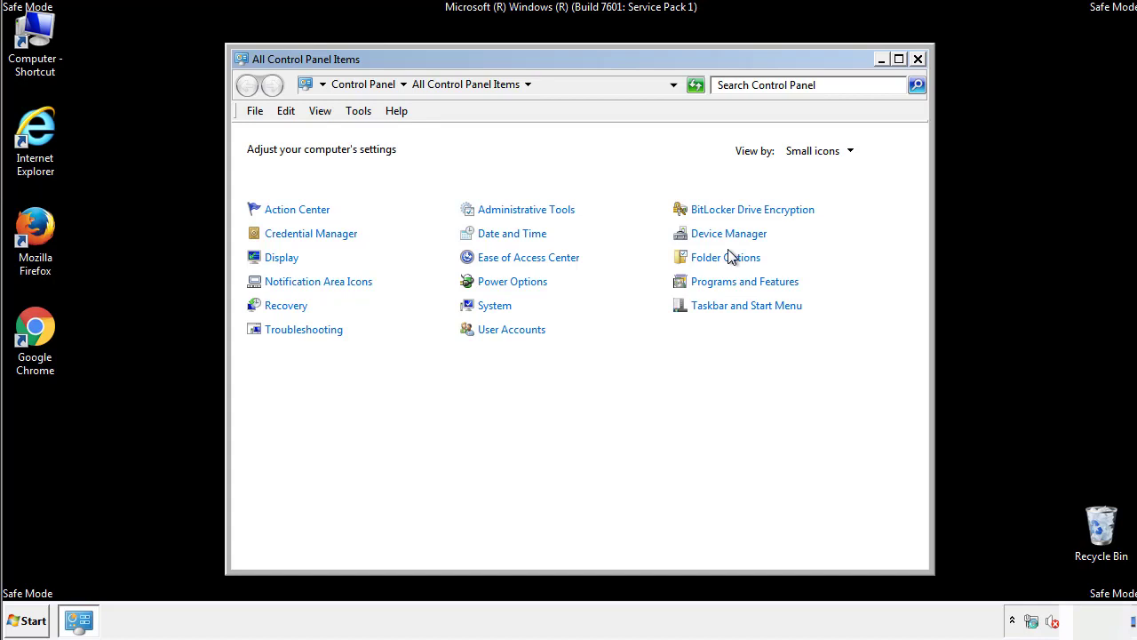
pyautogui.click(725, 257)
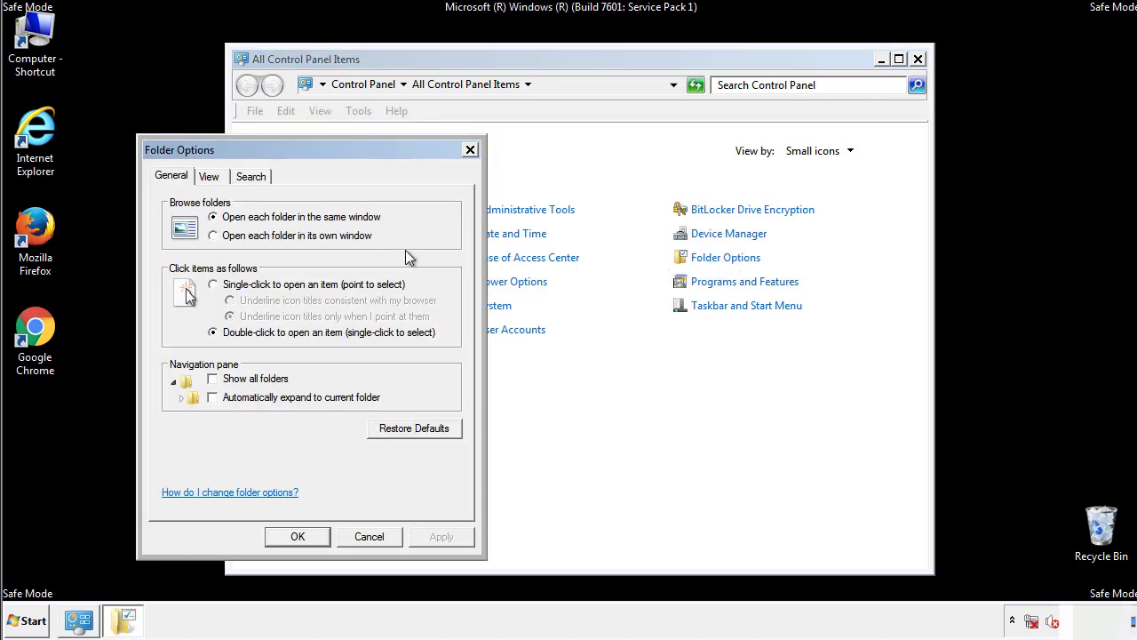
pyautogui.click(209, 176)
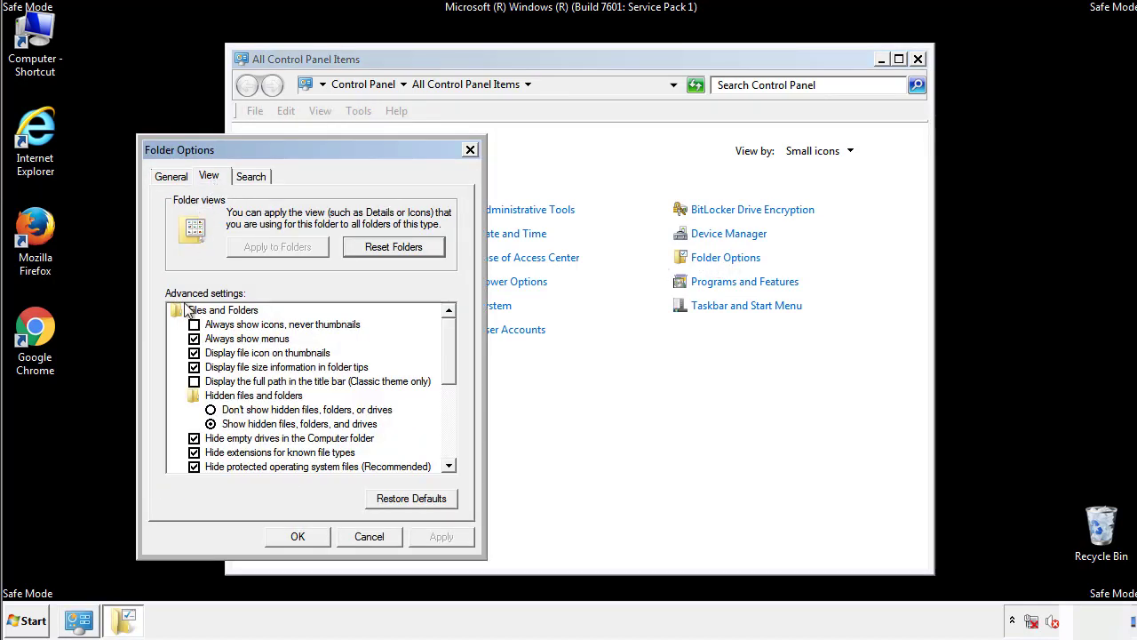
pyautogui.moveTo(240, 425)
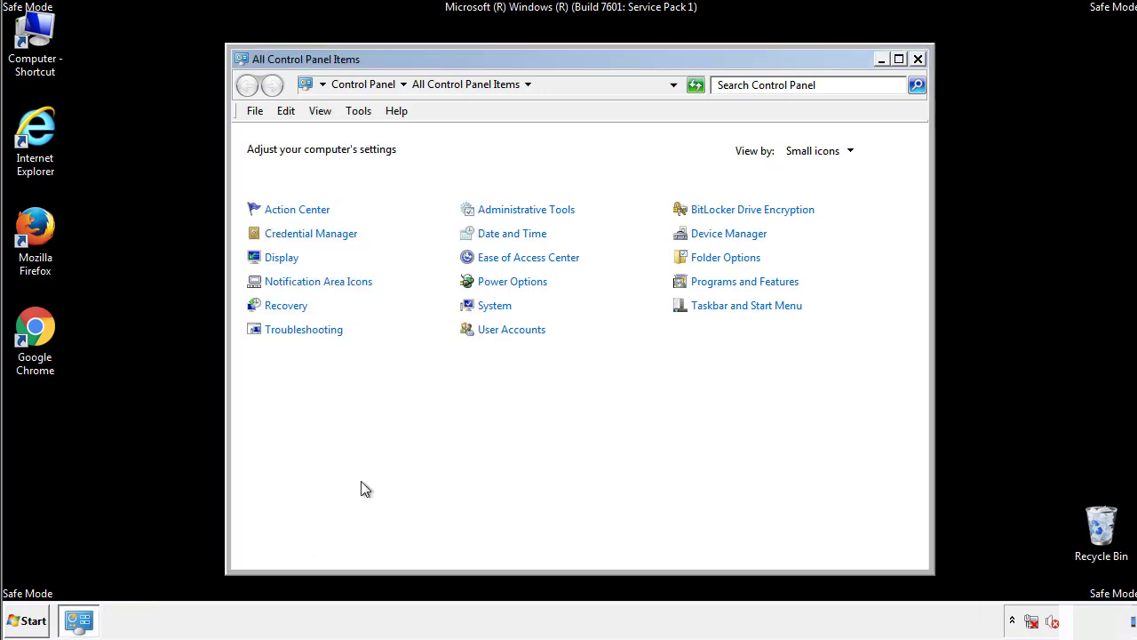
# Step: Browse into System32\drivers\etc and open the hosts file with Notepad
pyautogui.click(918, 58)
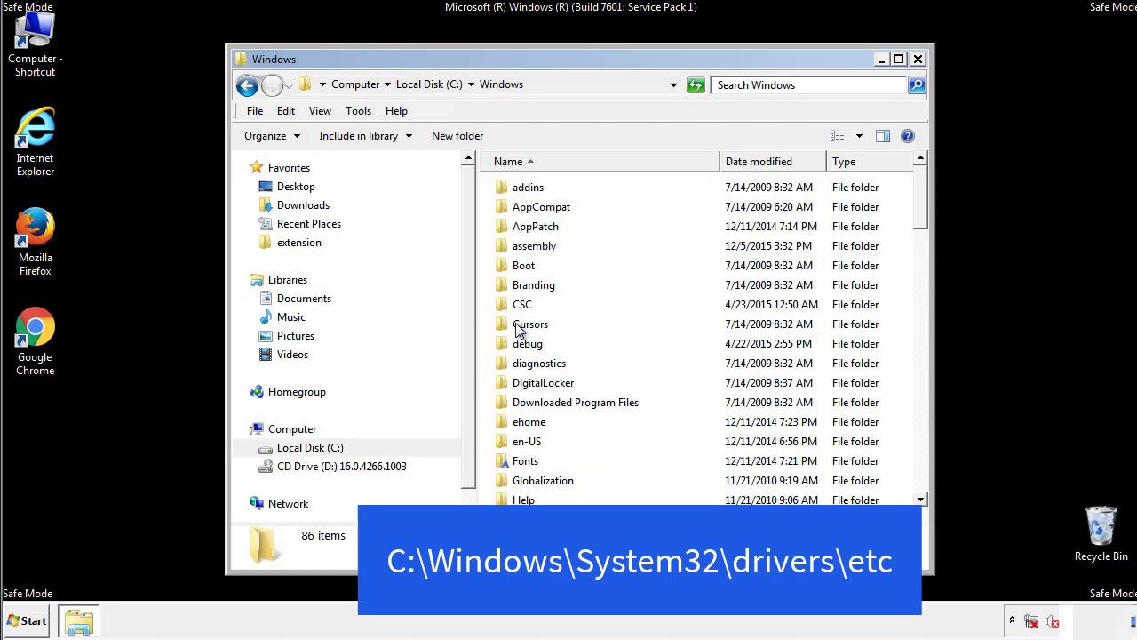
pyautogui.scroll(-3)
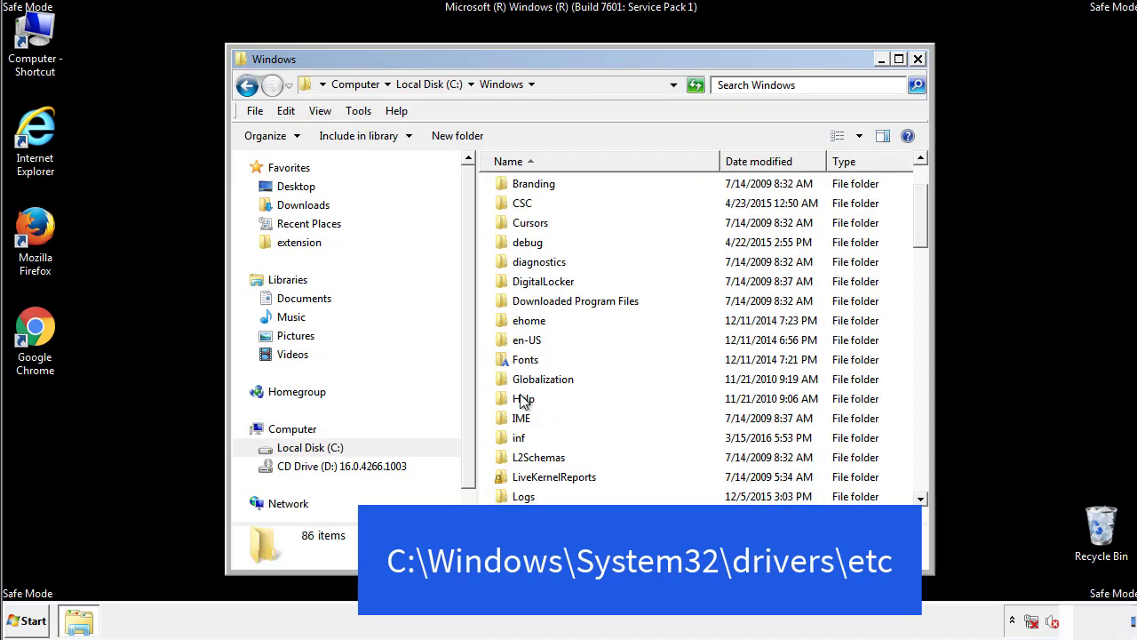
pyautogui.scroll(-3)
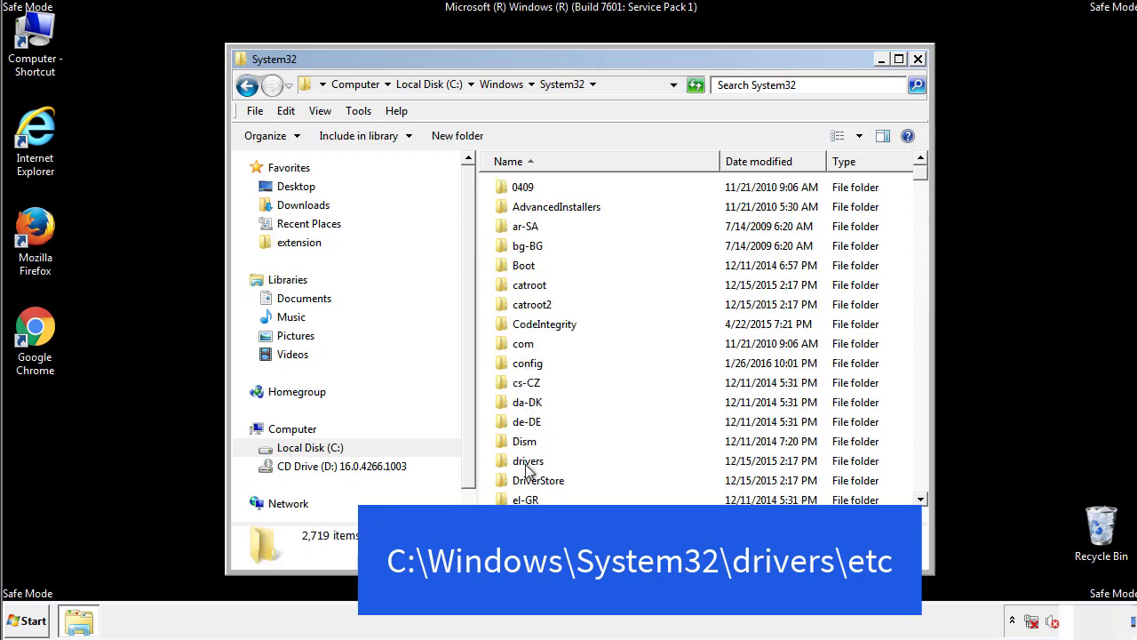
pyautogui.doubleClick(527, 460)
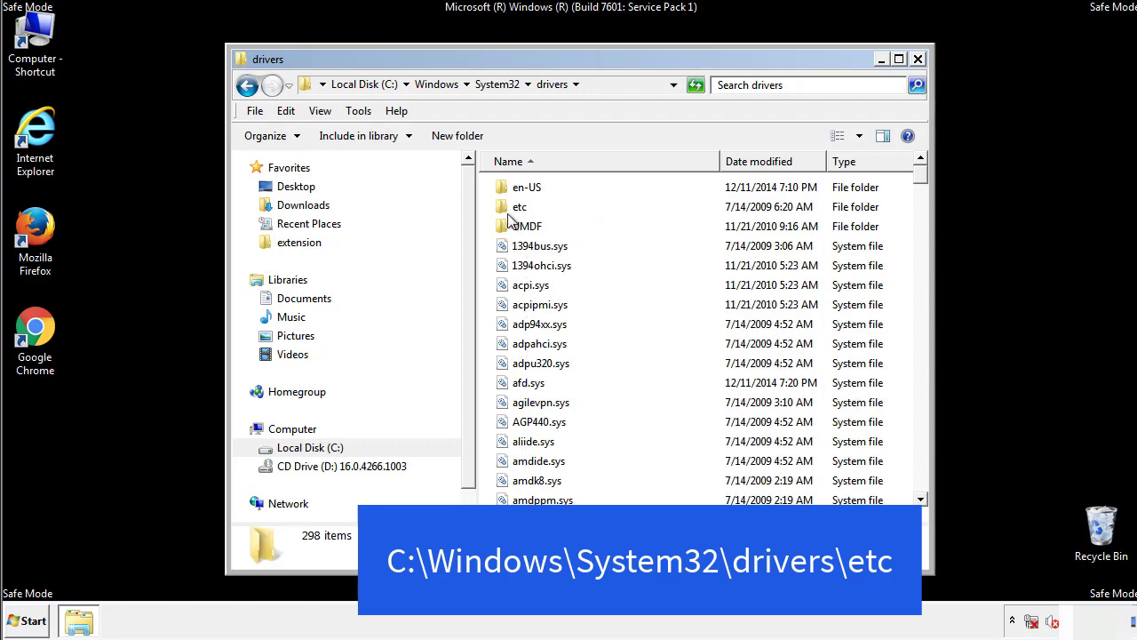
pyautogui.doubleClick(519, 206)
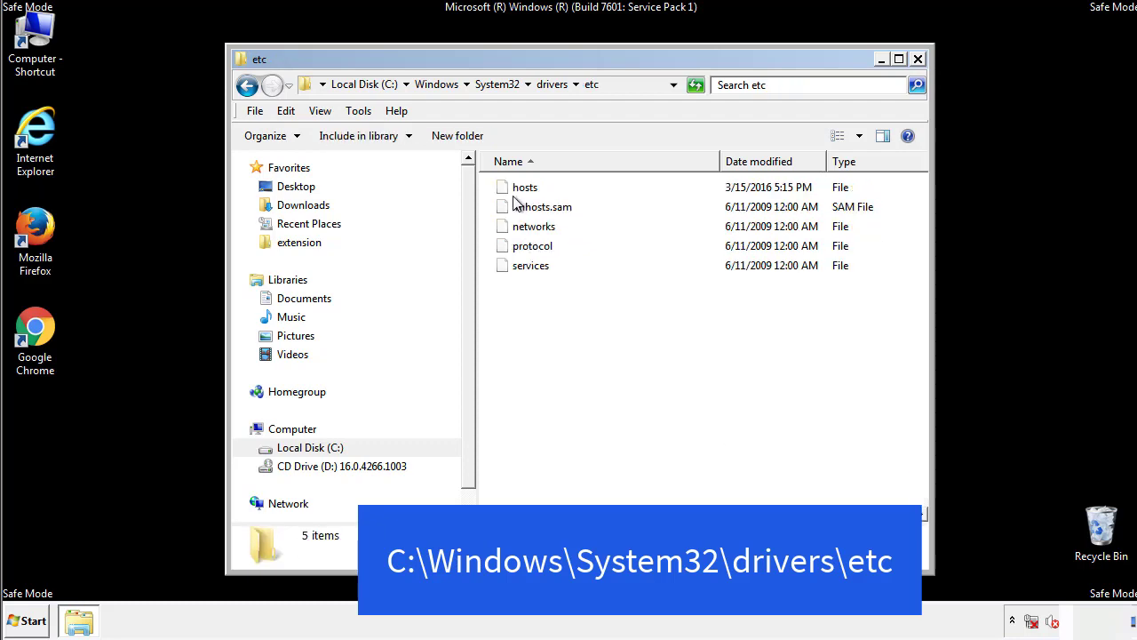
pyautogui.doubleClick(524, 187)
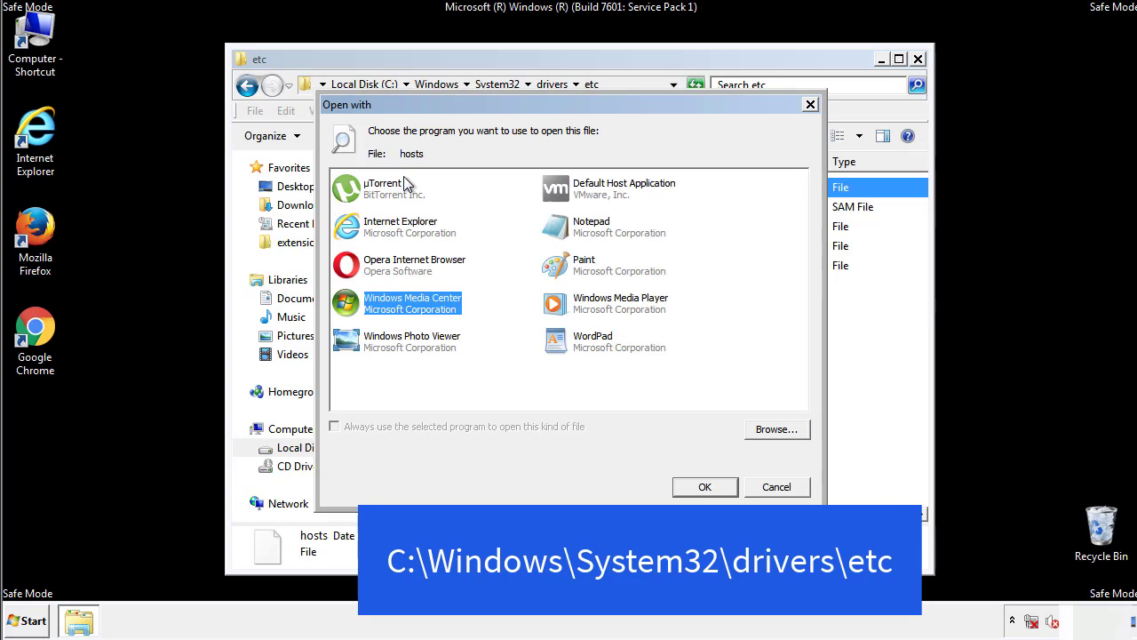
pyautogui.moveTo(578, 234)
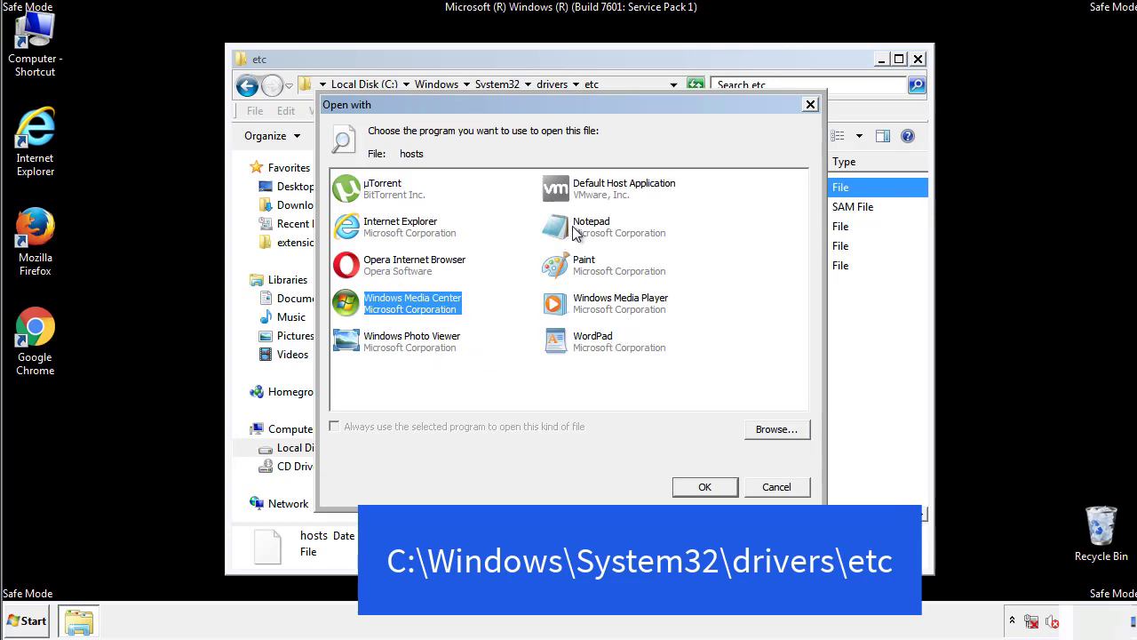
pyautogui.click(704, 487)
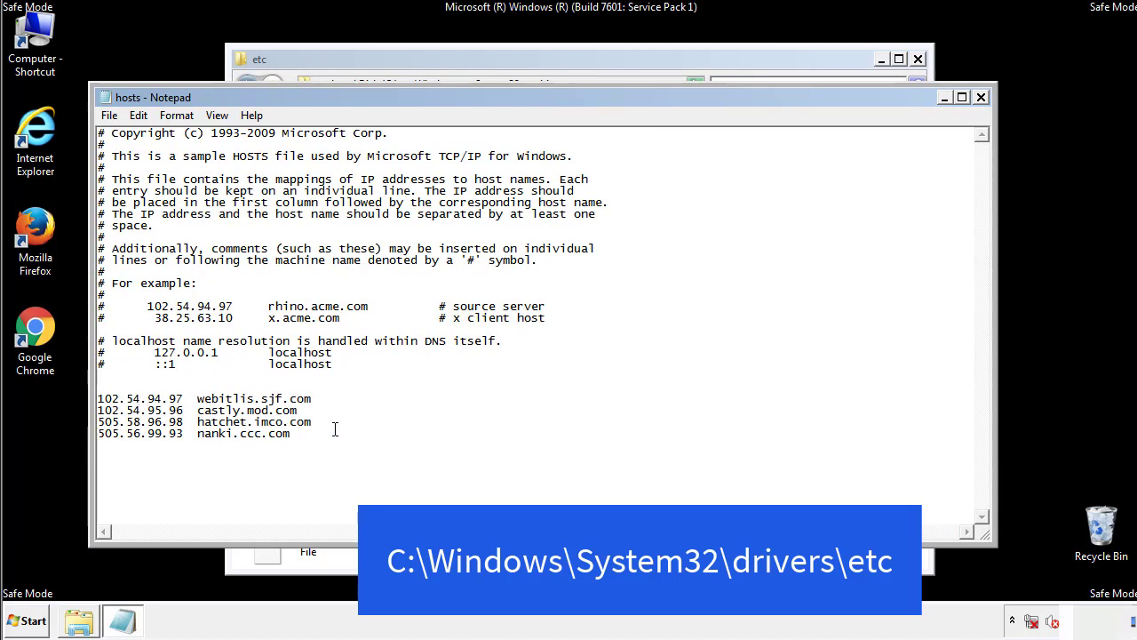
# Step: Delete the four host lines below localhost, save hosts, and close the etc window
pyautogui.moveTo(98, 397); pyautogui.dragTo(311, 435)
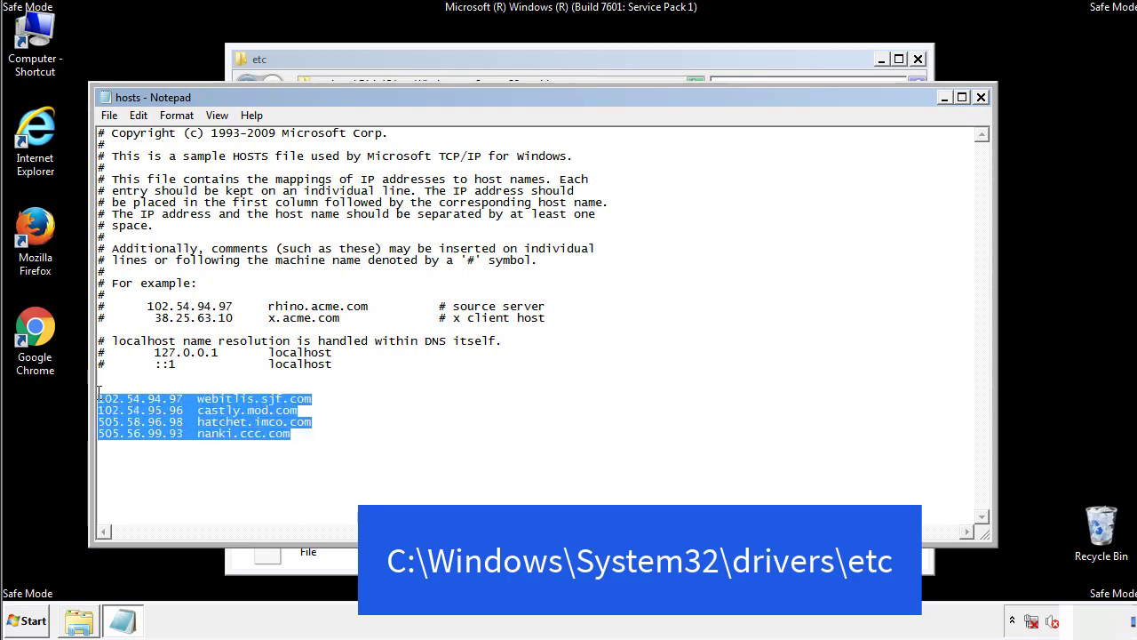
pyautogui.press('Delete')
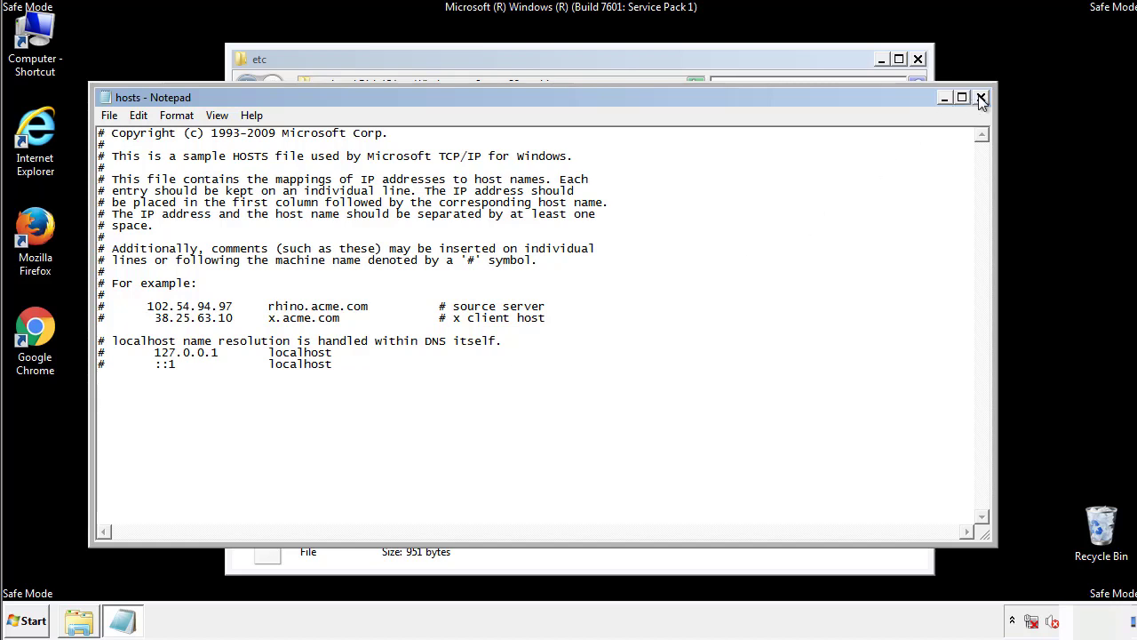
pyautogui.click(981, 97)
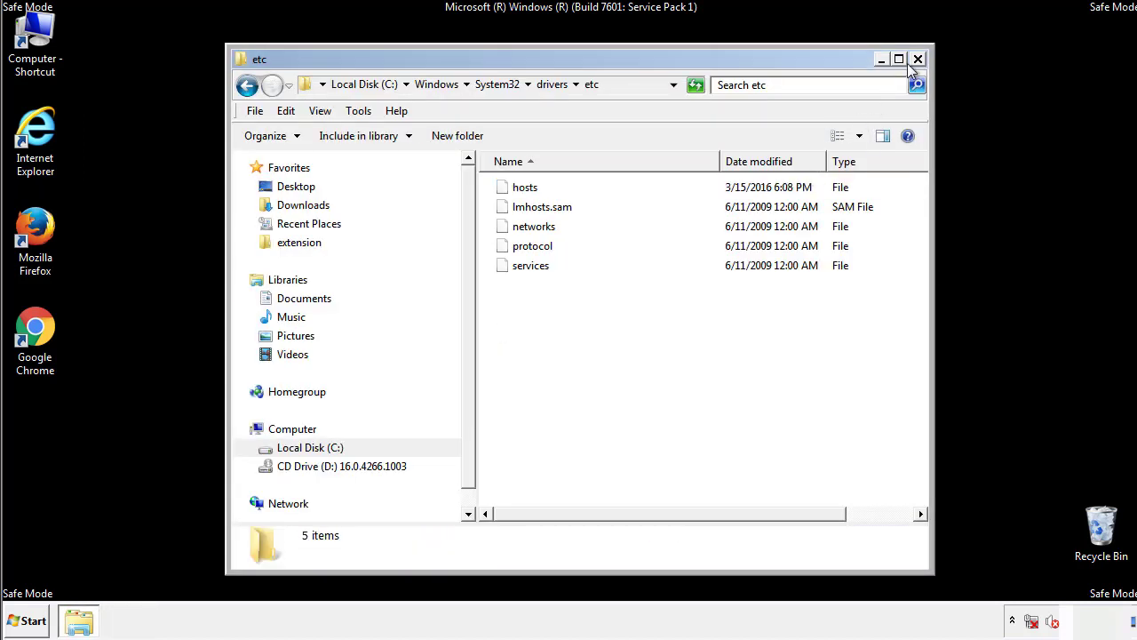
pyautogui.click(918, 59)
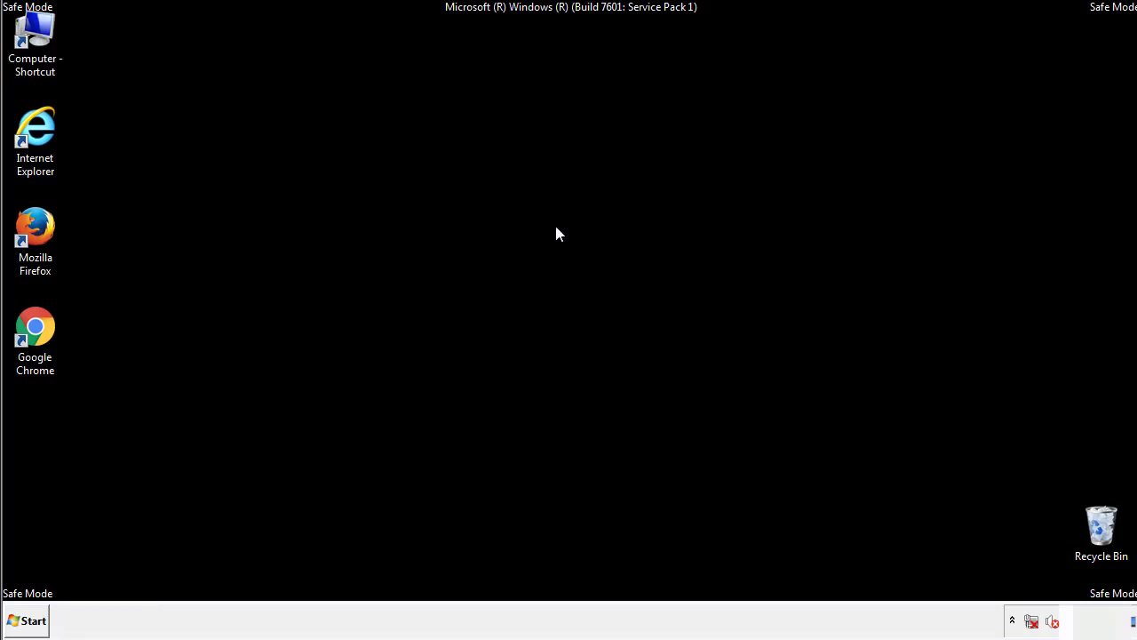
# Step: Open the Startup folder from All Programs in the Start menu
pyautogui.click(27, 621)
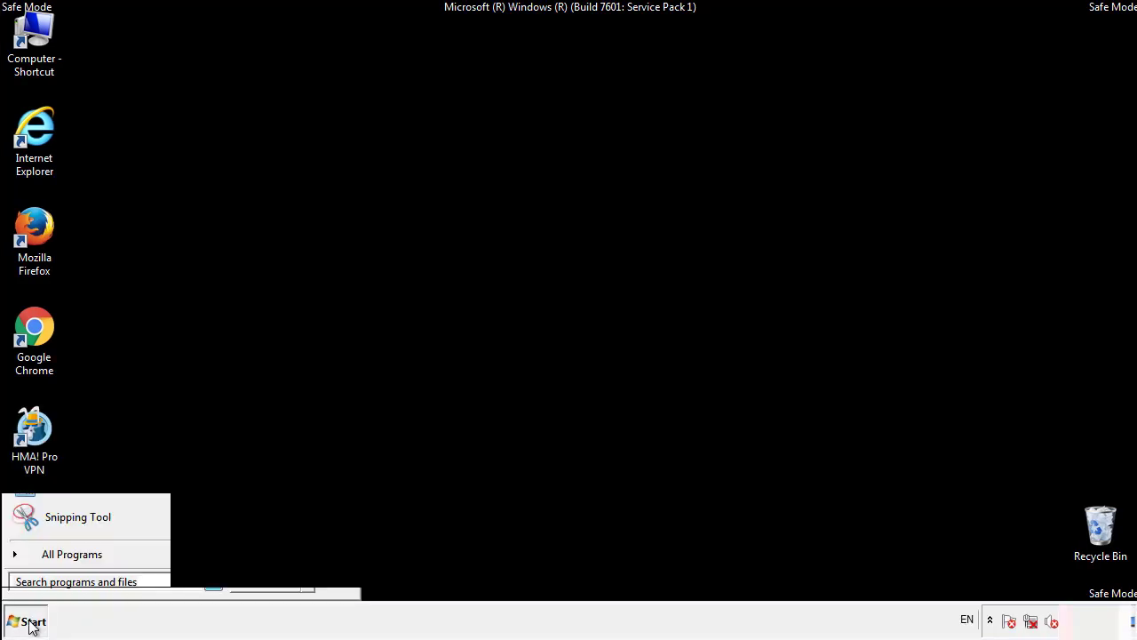
pyautogui.click(72, 553)
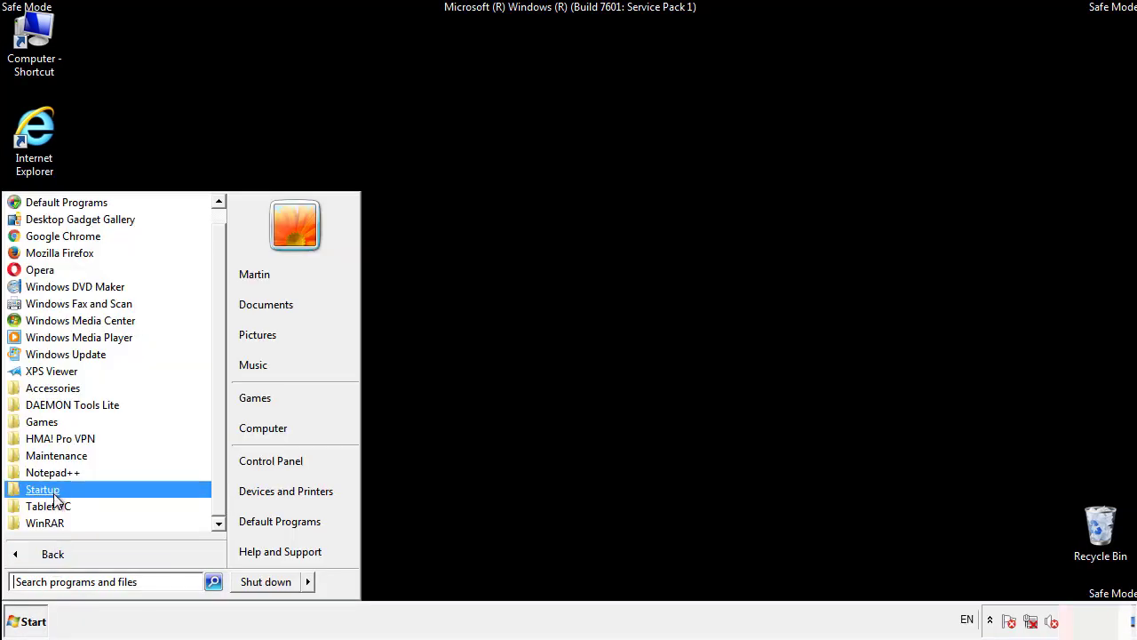
pyautogui.rightClick(41, 489)
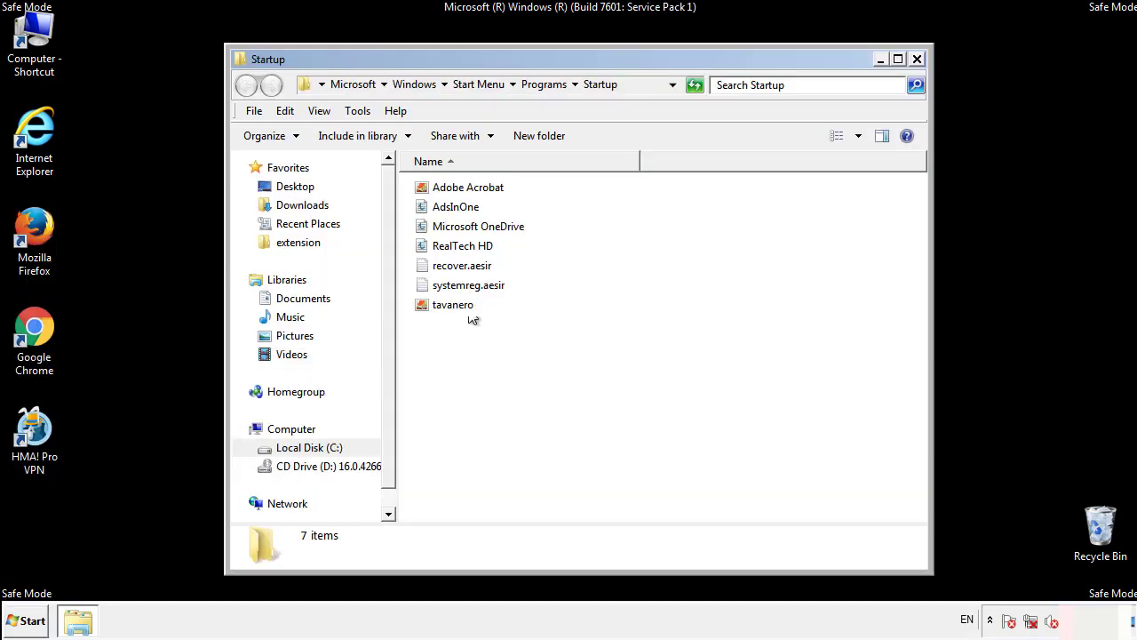
# Step: Delete AdsInOne, recover.aesir, systemreg.aesir and tavanero to the Recycle Bin, then close Startup
pyautogui.click(456, 206)
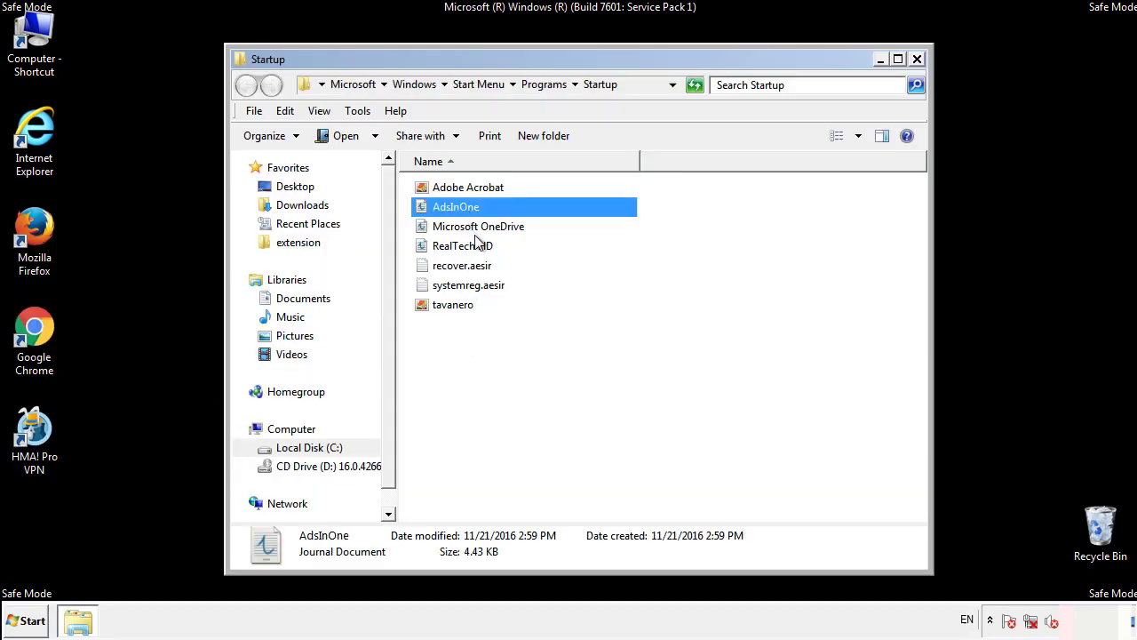
pyautogui.click(468, 285)
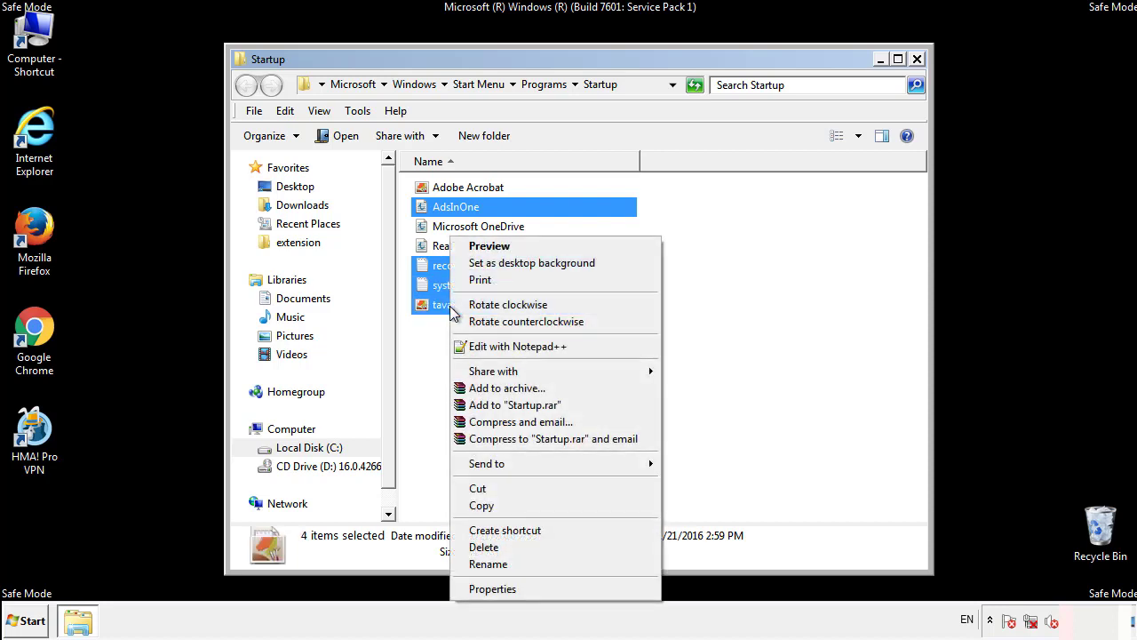
pyautogui.click(484, 547)
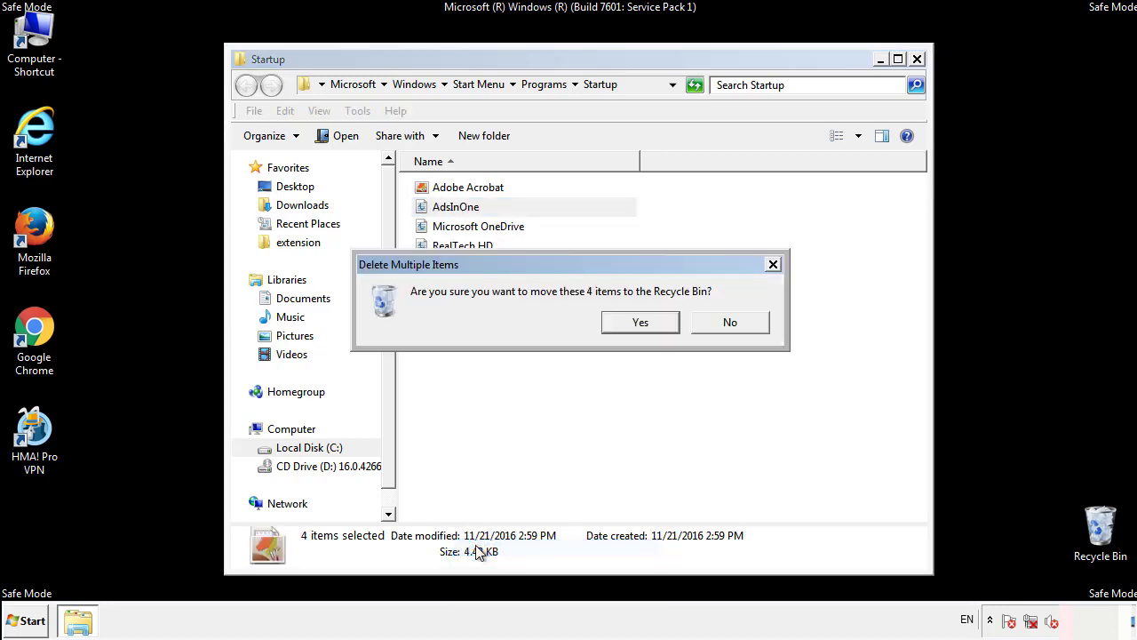
pyautogui.click(640, 322)
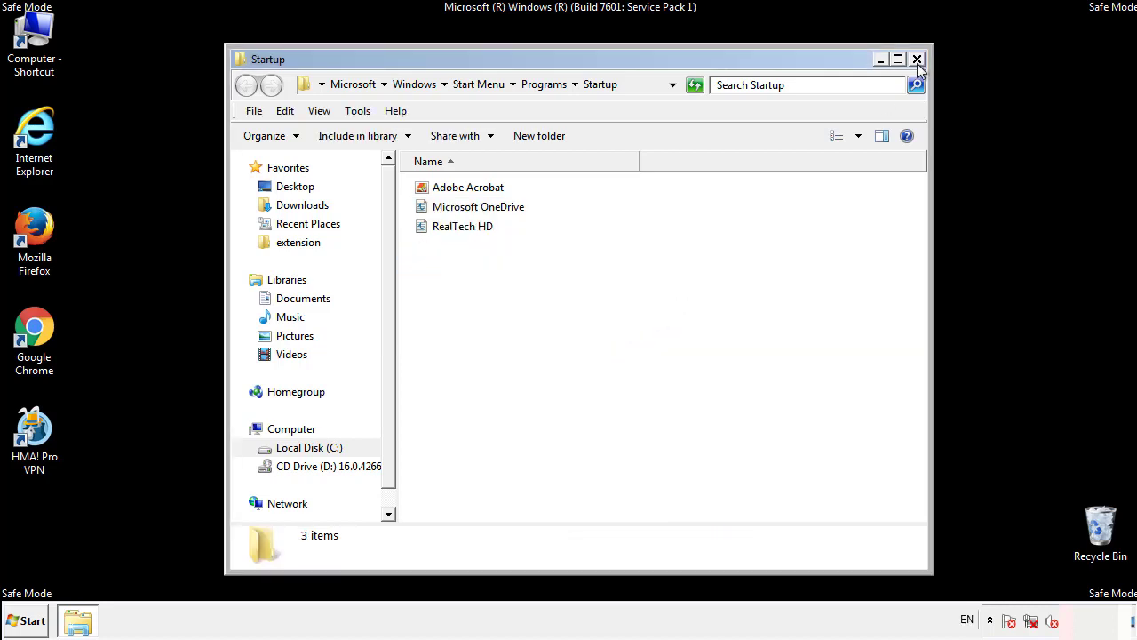
pyautogui.click(917, 59)
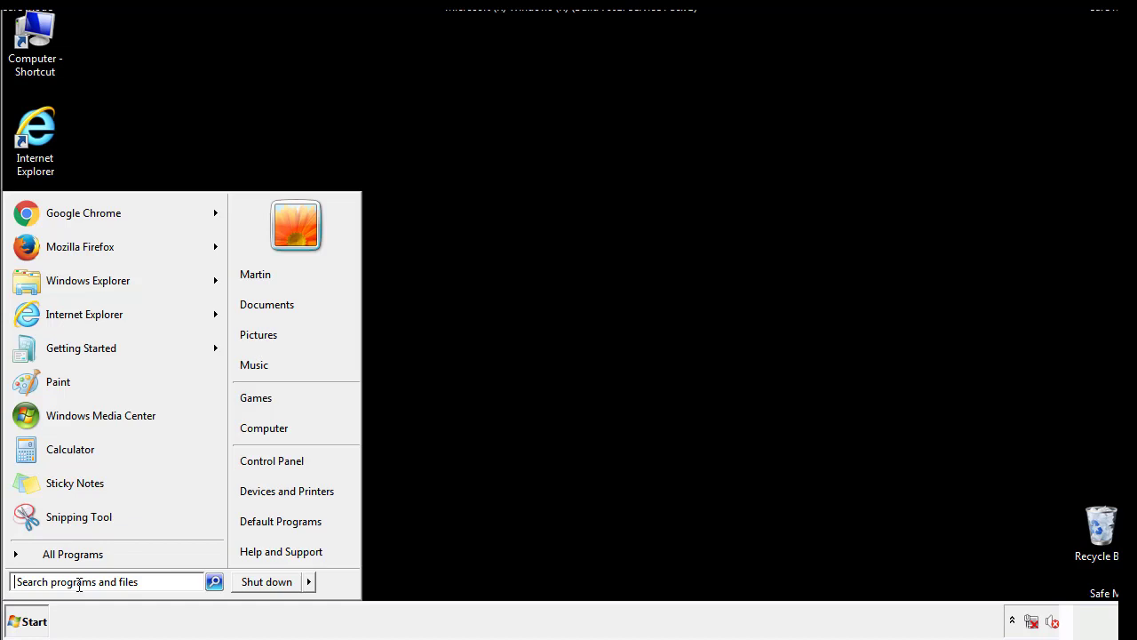
# Step: Launch regedit and expand HKEY_LOCAL_MACHINE\SOFTWARE\Microsoft toward CurrentVersion
pyautogui.write('reged')
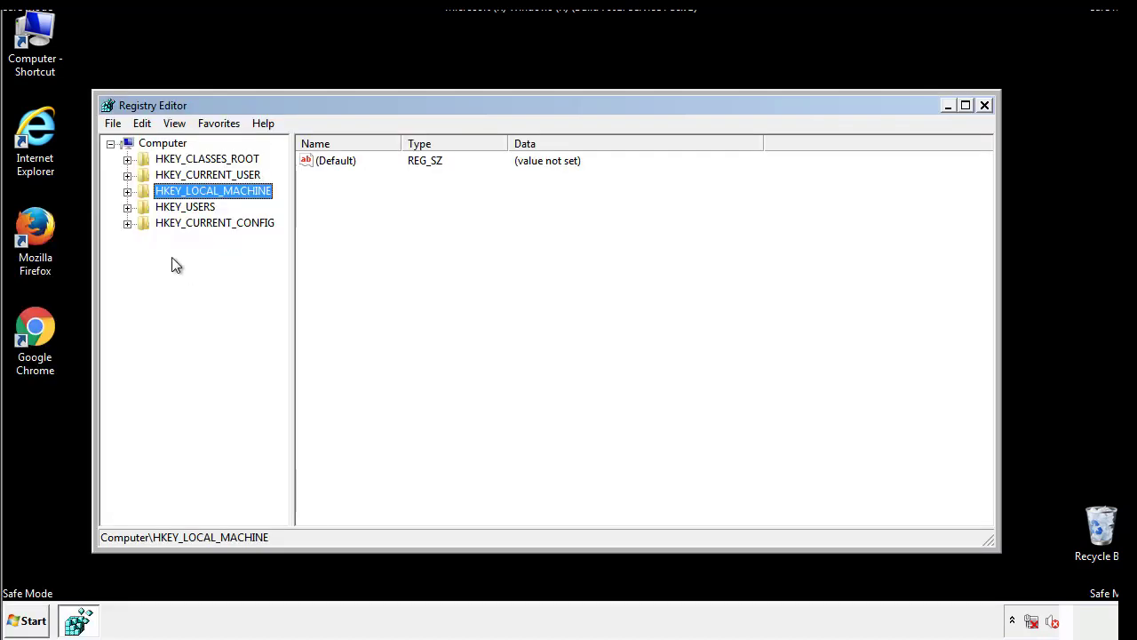
pyautogui.click(127, 191)
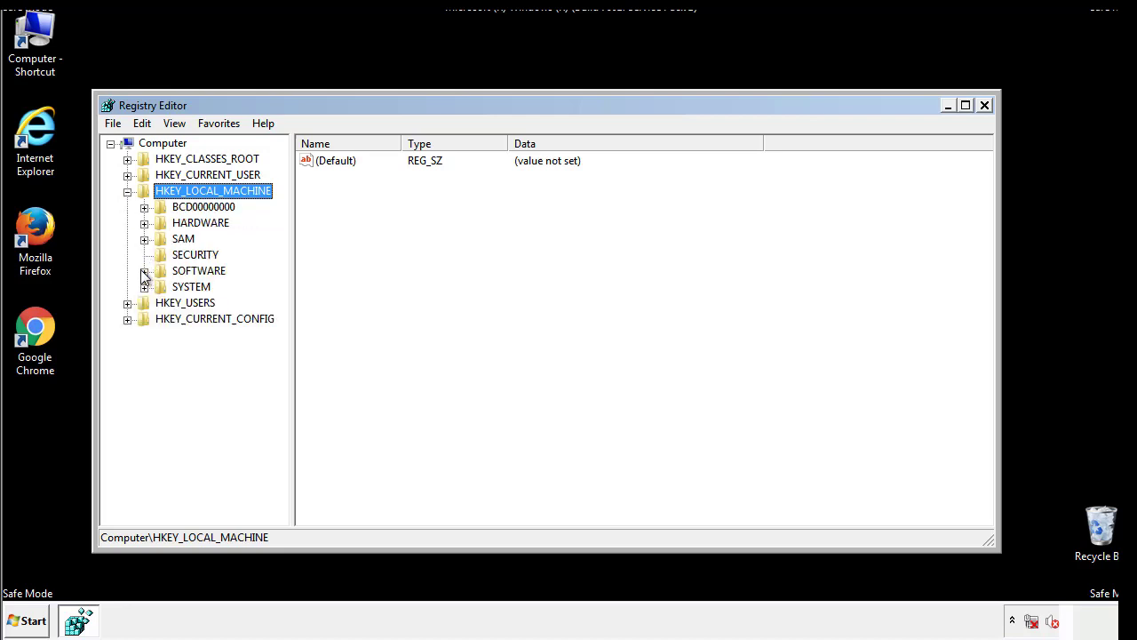
pyautogui.click(145, 271)
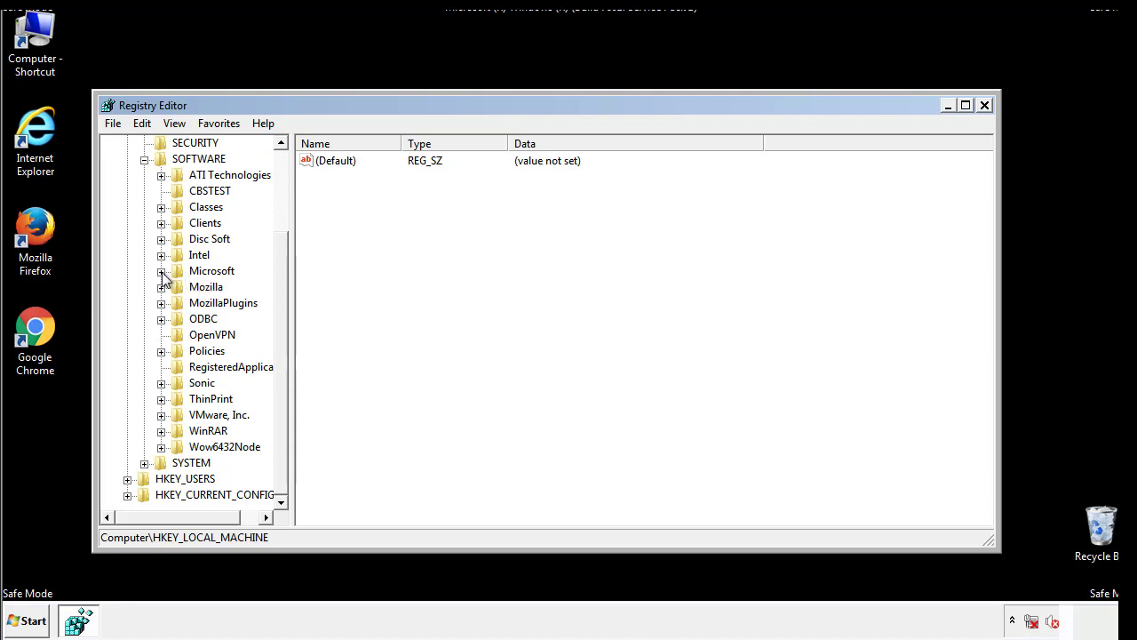
pyautogui.click(162, 271)
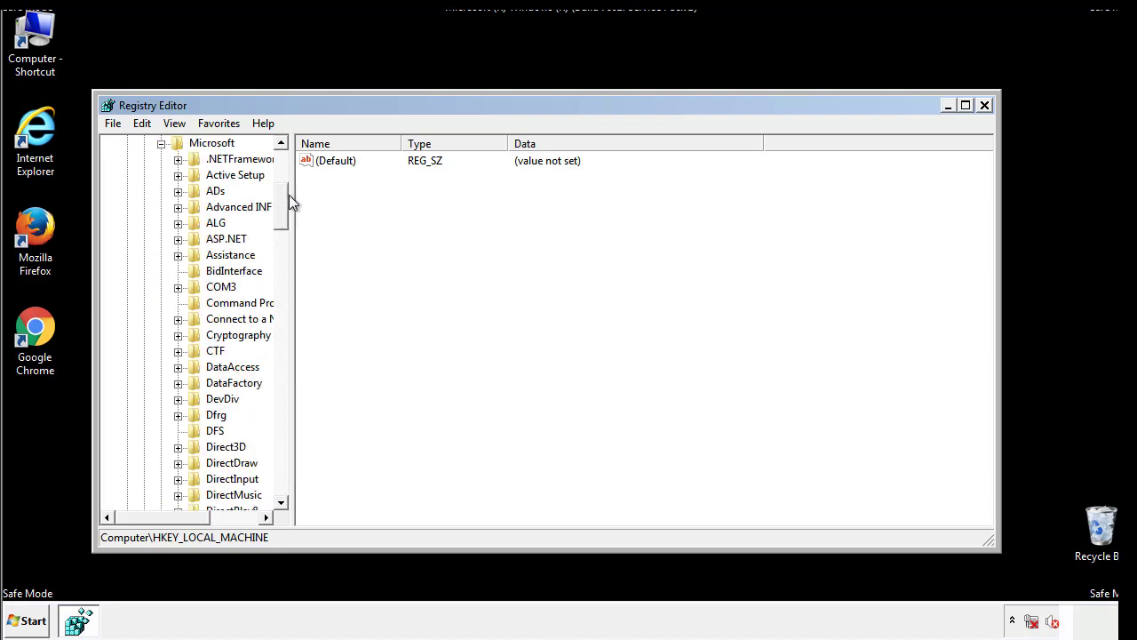
pyautogui.scroll(-3)
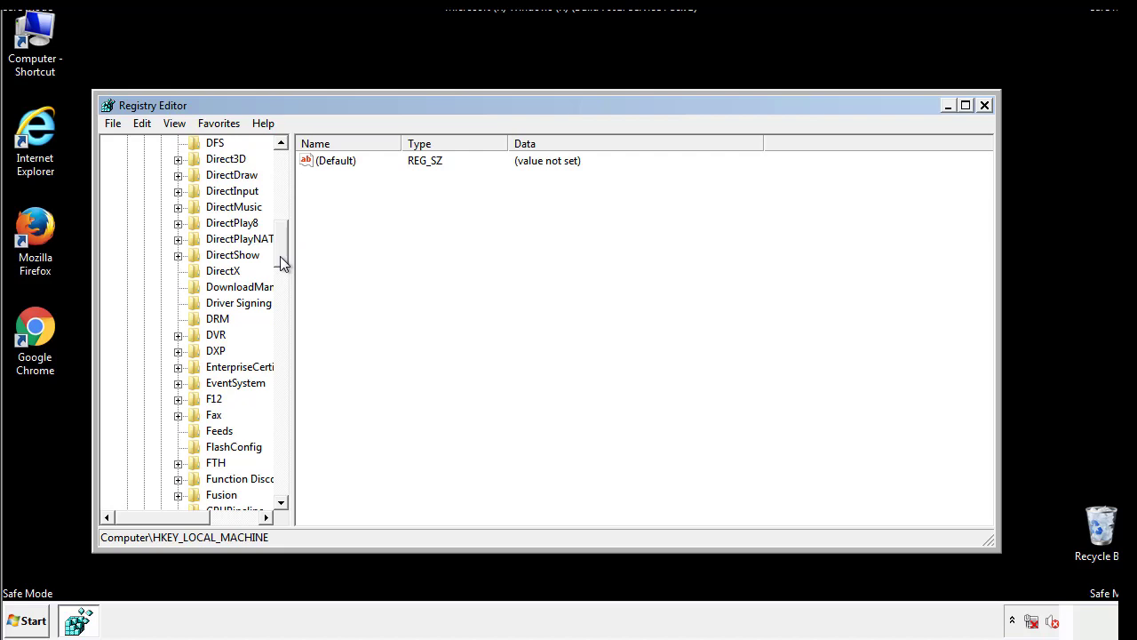
pyautogui.scroll(-3)
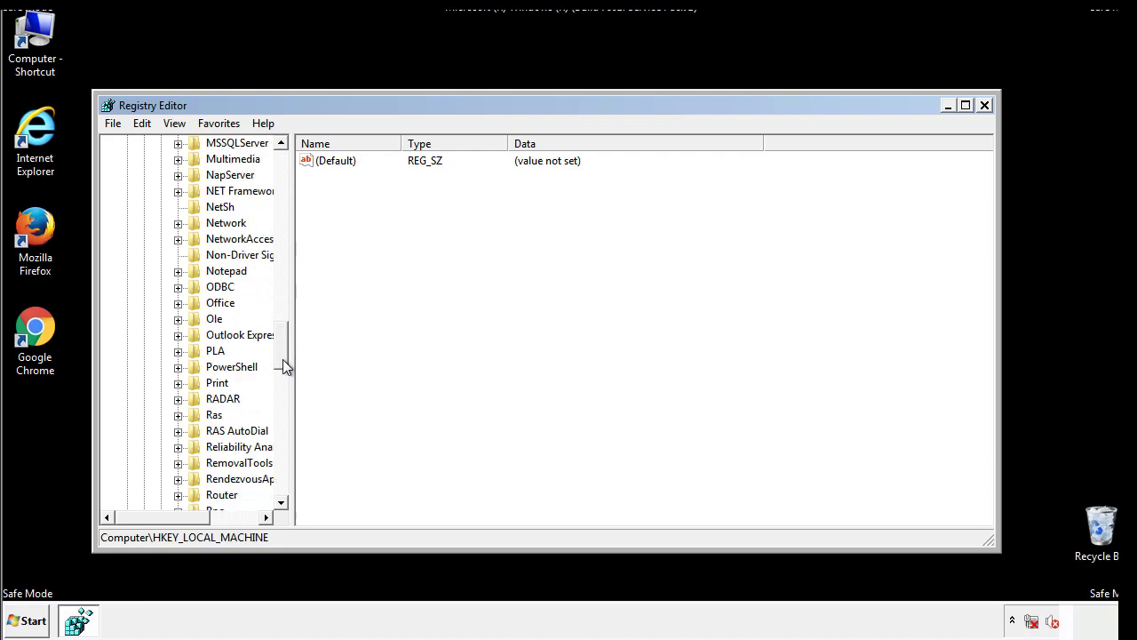
pyautogui.scroll(-3)
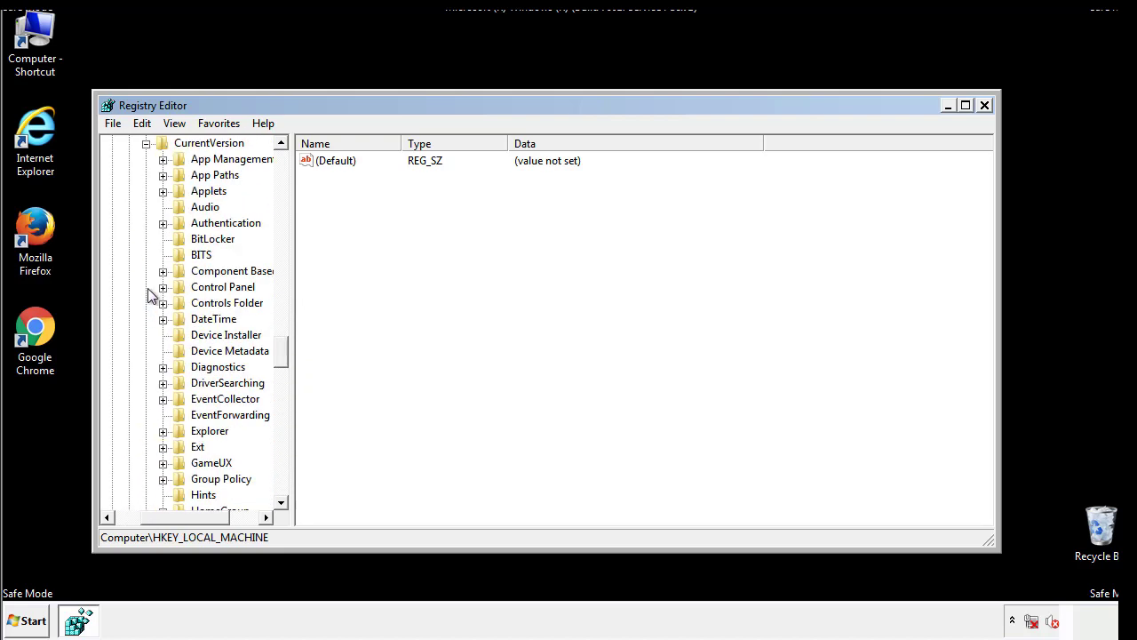
pyautogui.scroll(-3)
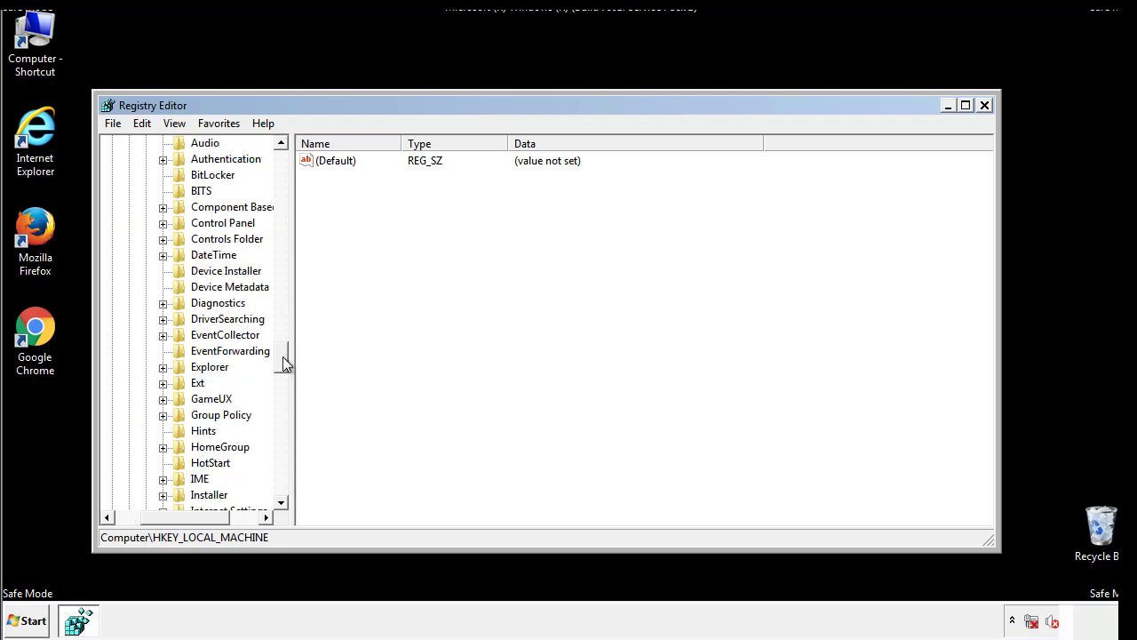
pyautogui.scroll(-3)
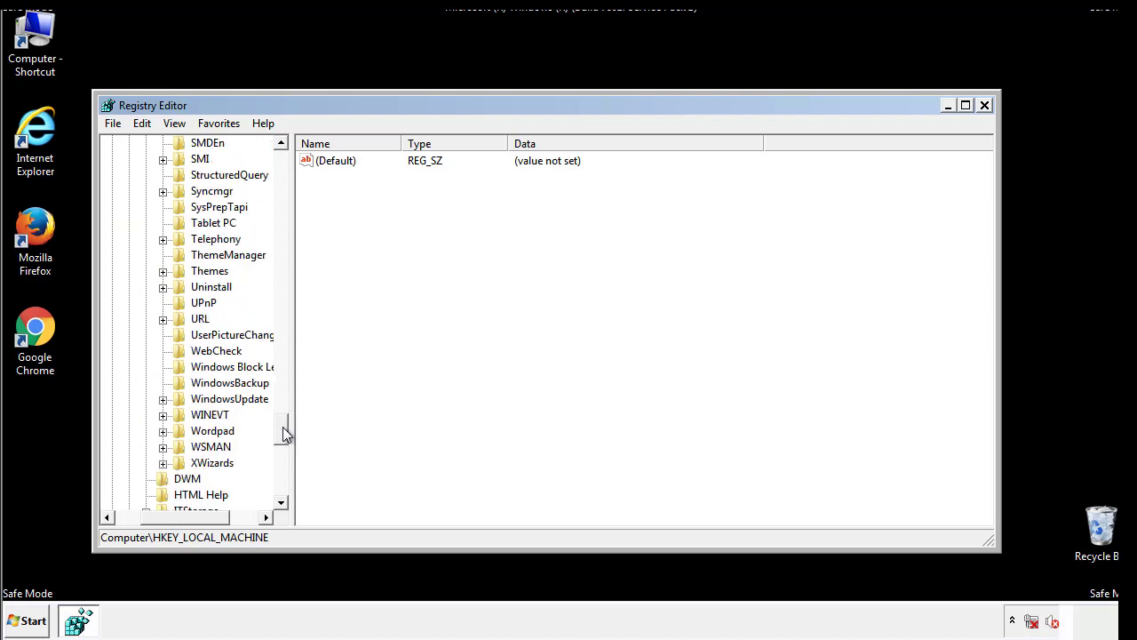
pyautogui.scroll(3)
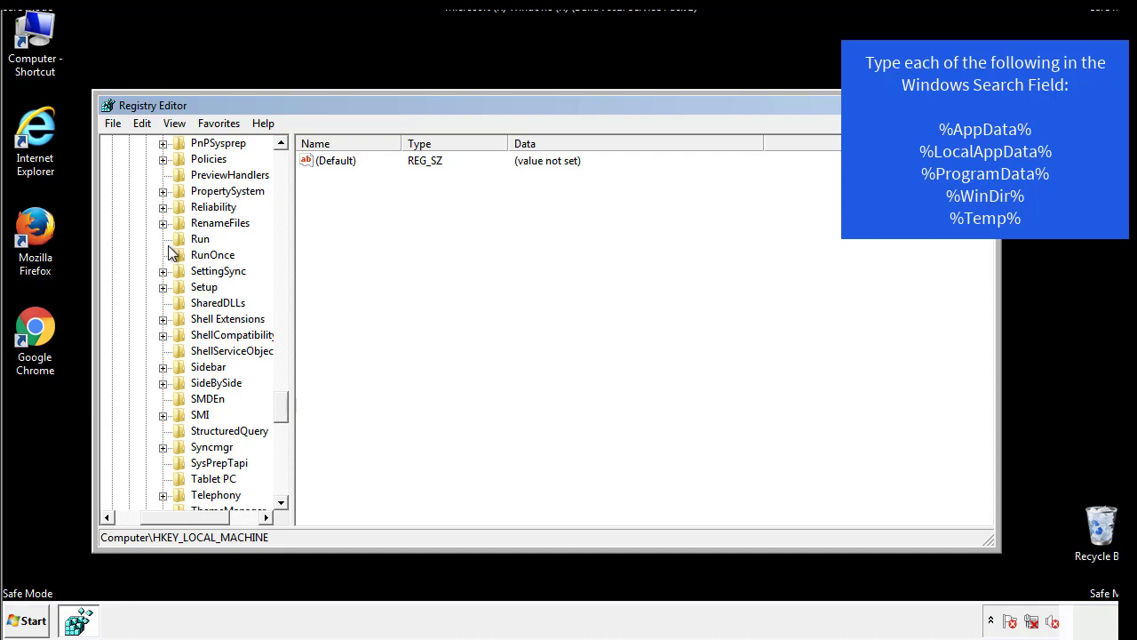
# Step: Open the HKLM CurrentVersion\Run key and permanently delete the tappi.loc value
pyautogui.click(200, 238)
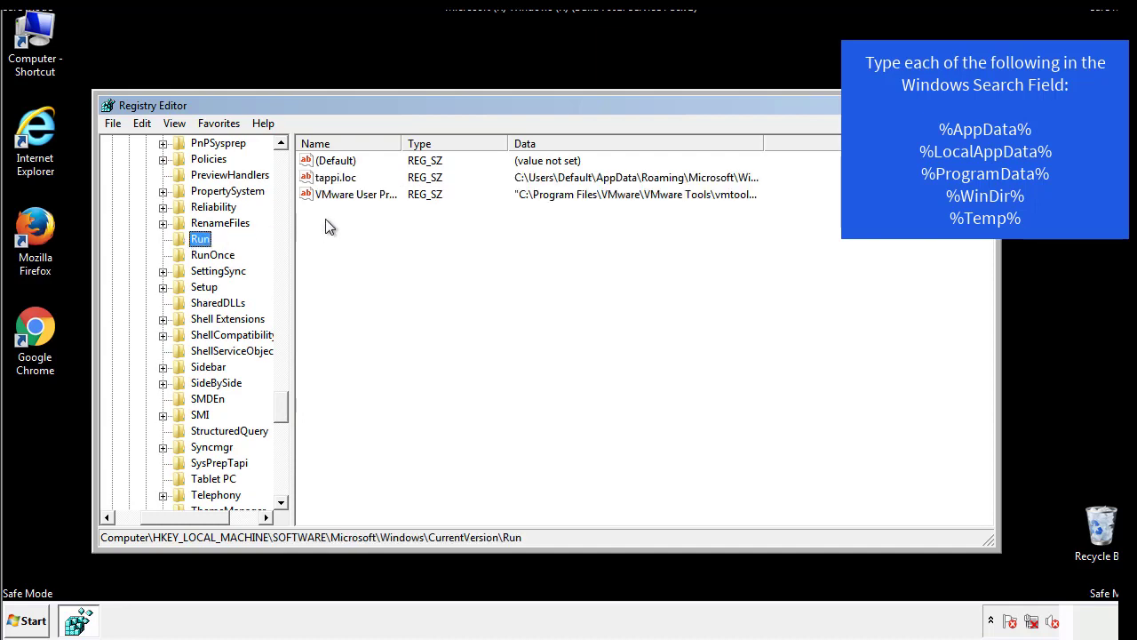
pyautogui.moveTo(733, 197)
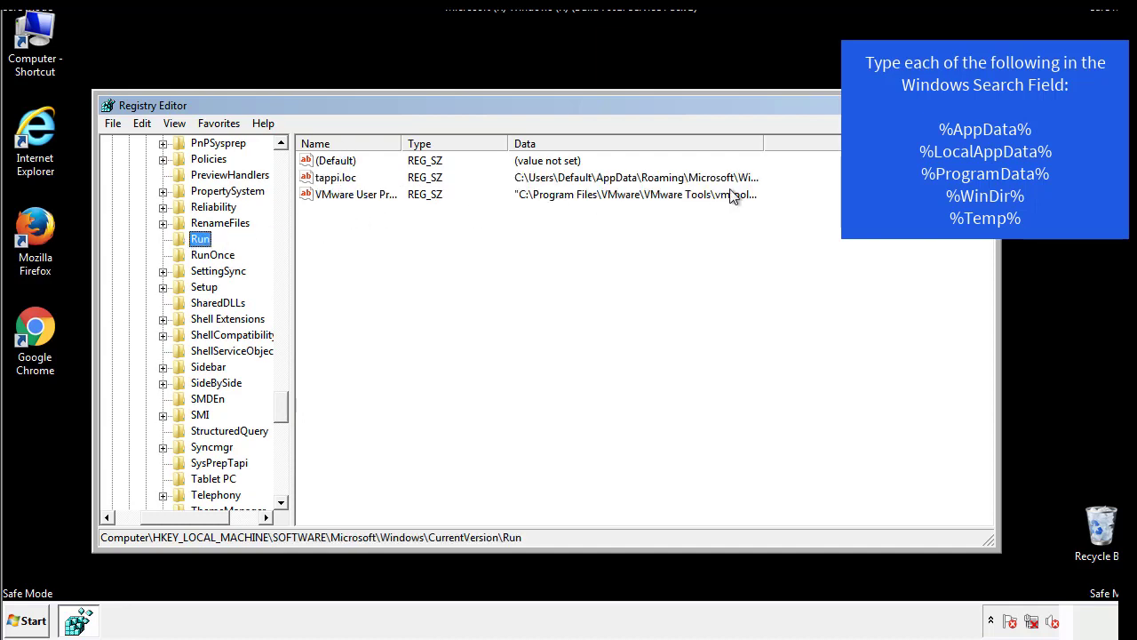
pyautogui.click(336, 177)
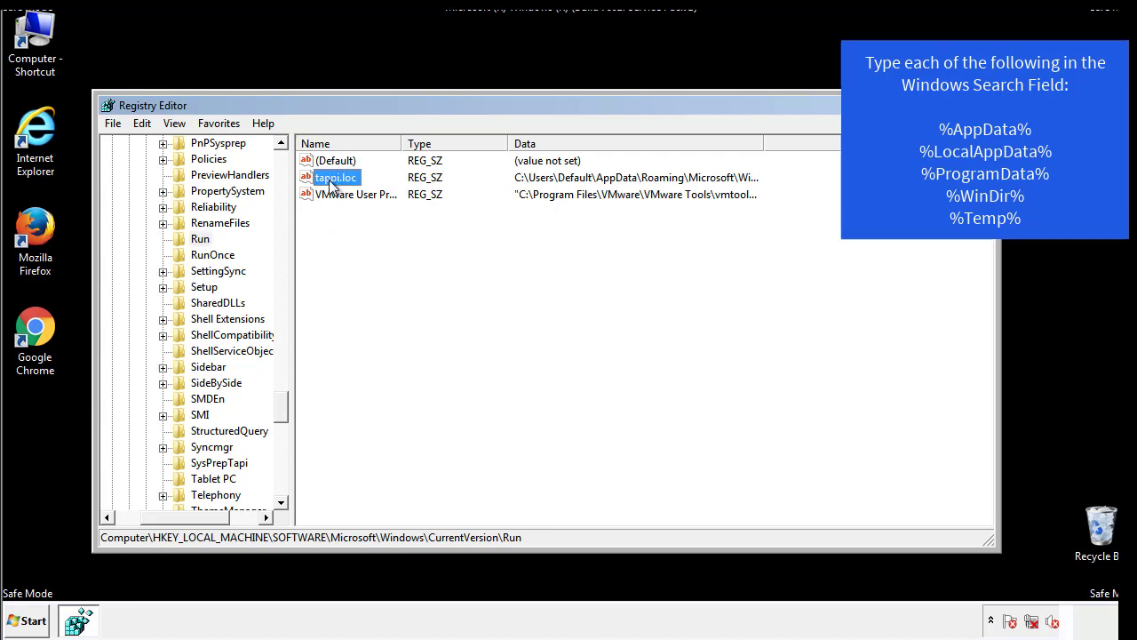
pyautogui.press('Delete')
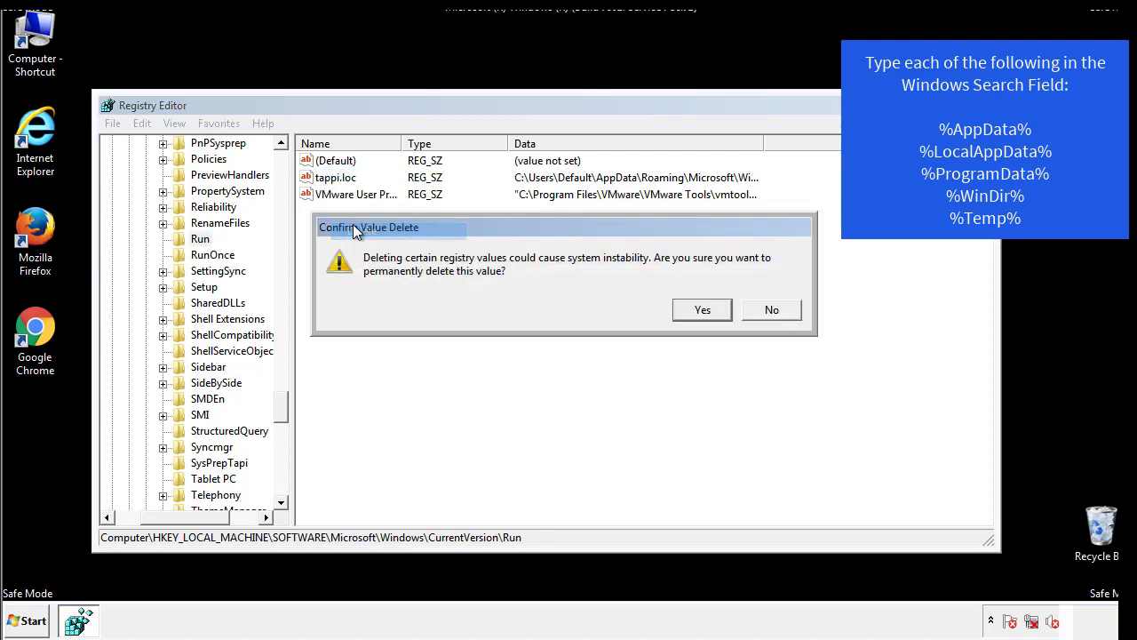
pyautogui.click(702, 309)
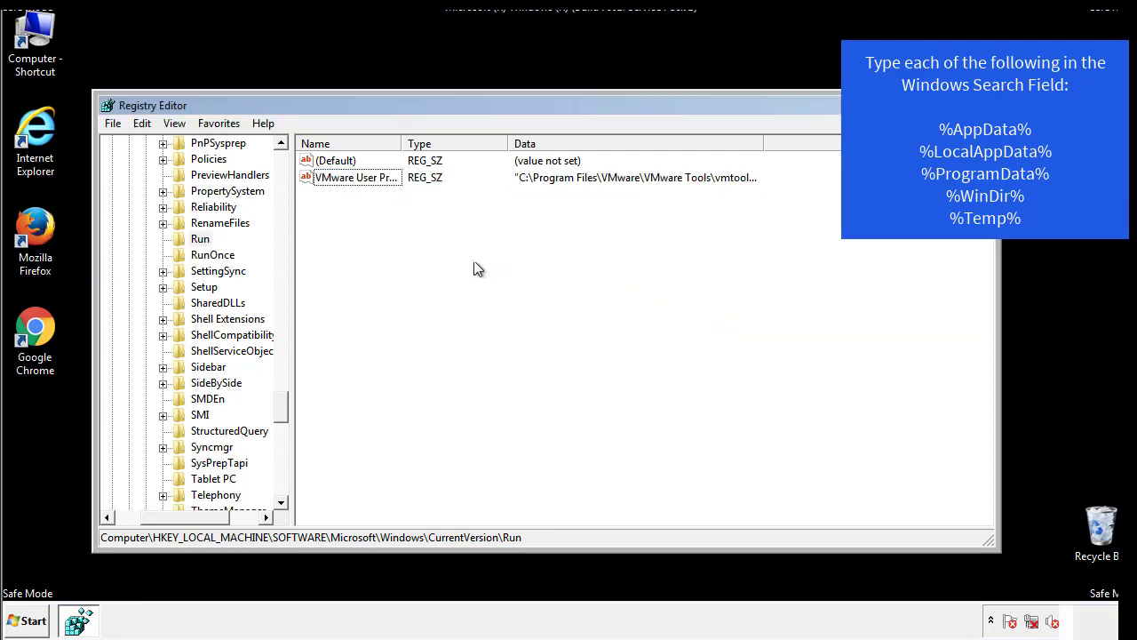
pyautogui.scroll(-3)
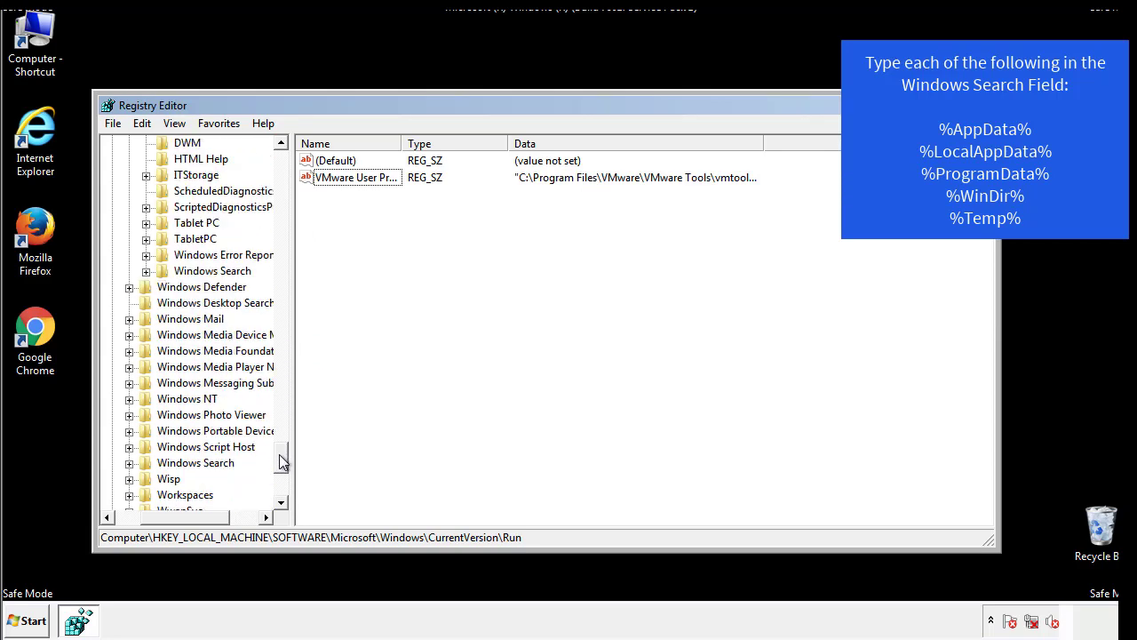
pyautogui.scroll(-3)
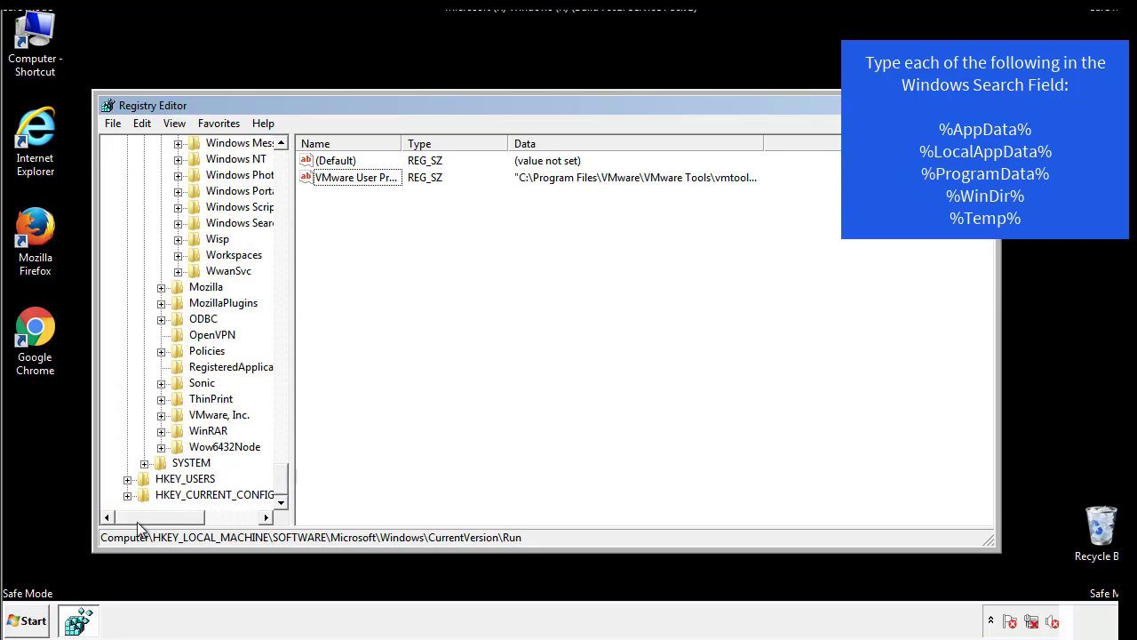
pyautogui.scroll(3)
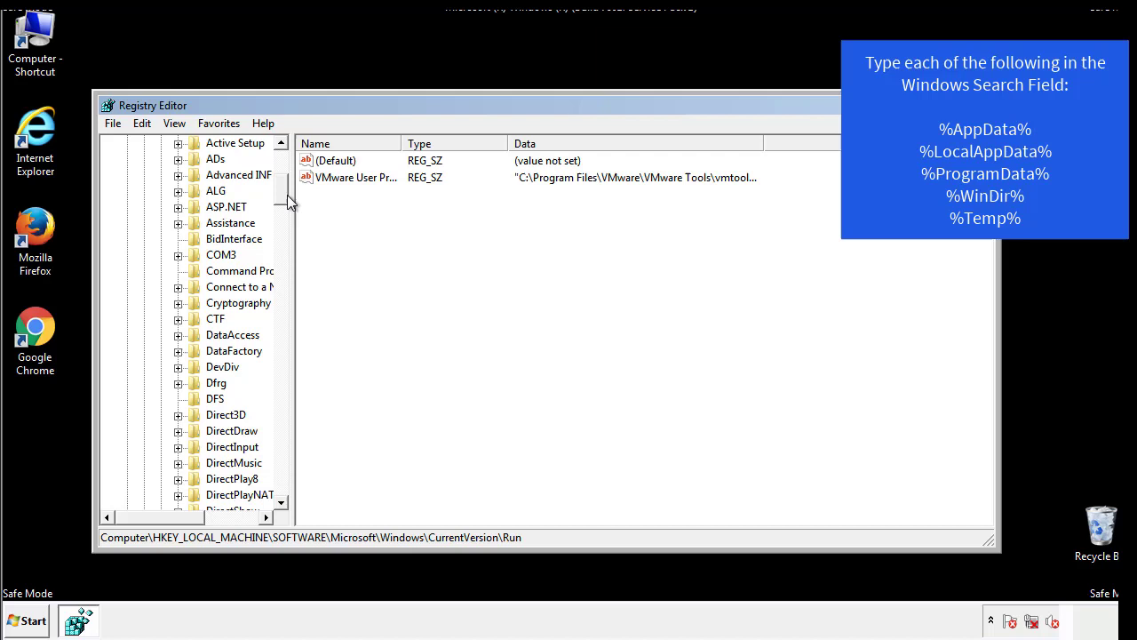
# Step: Inspect HKEY_CURRENT_USER's Run key, holding only DAEMON Tools, then collapse the Windows subtree
pyautogui.click(128, 191)
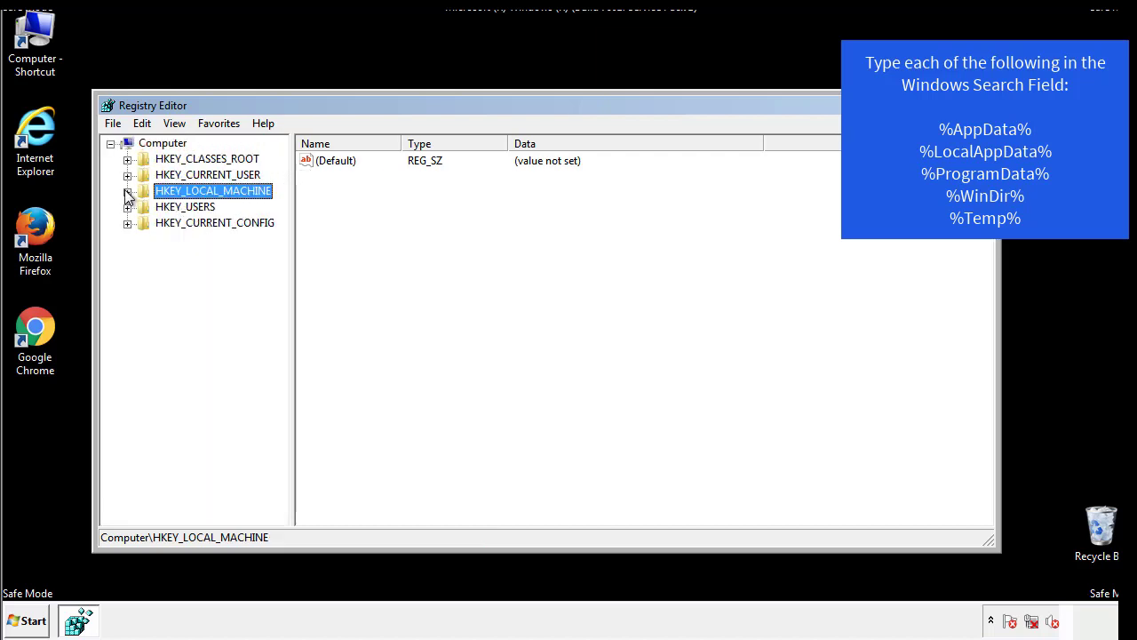
pyautogui.click(127, 175)
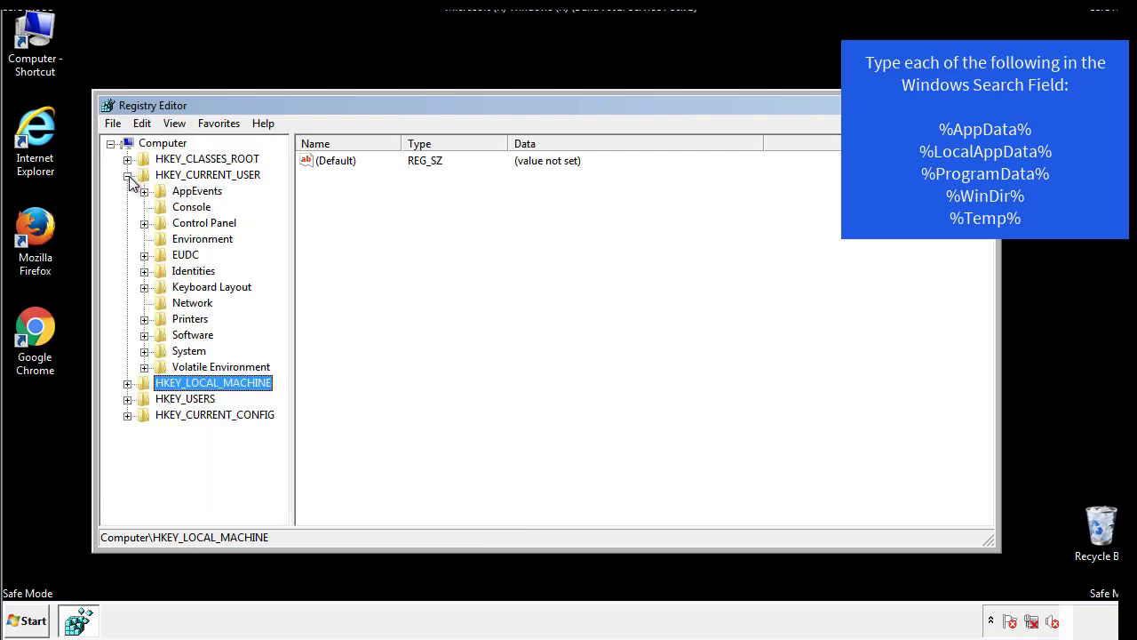
pyautogui.moveTo(146, 286)
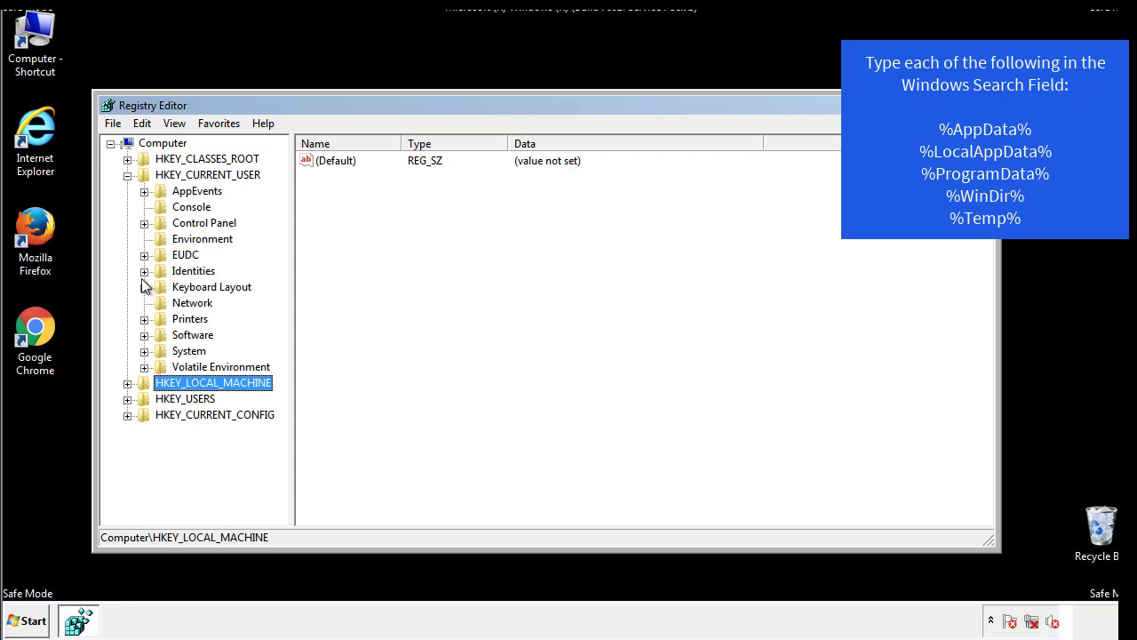
pyautogui.moveTo(147, 294)
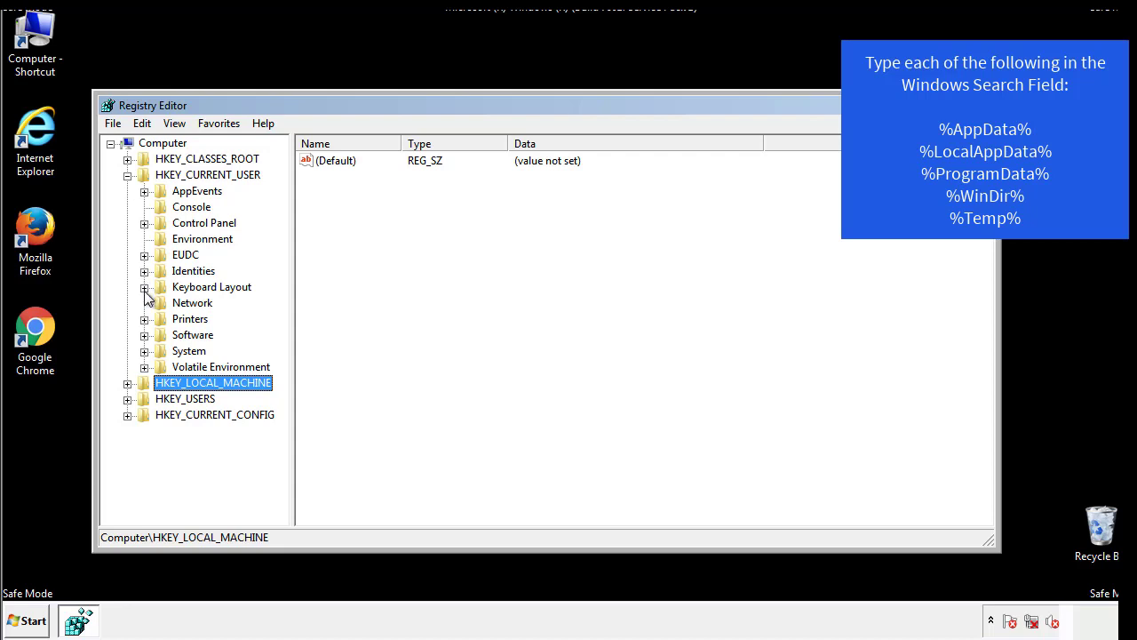
pyautogui.click(144, 335)
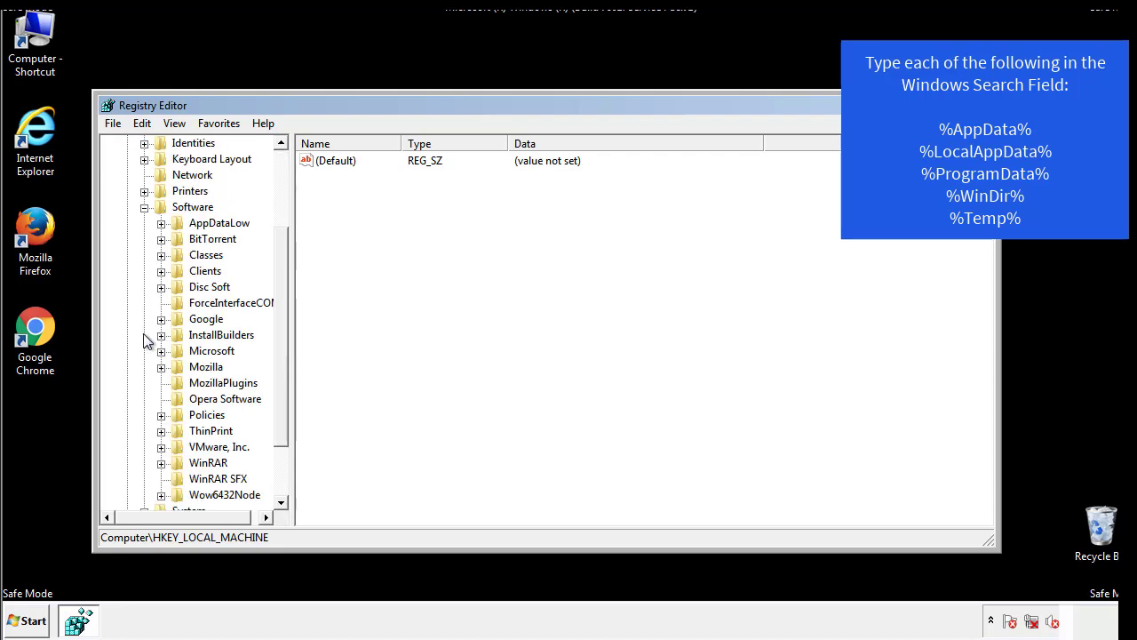
pyautogui.scroll(-3)
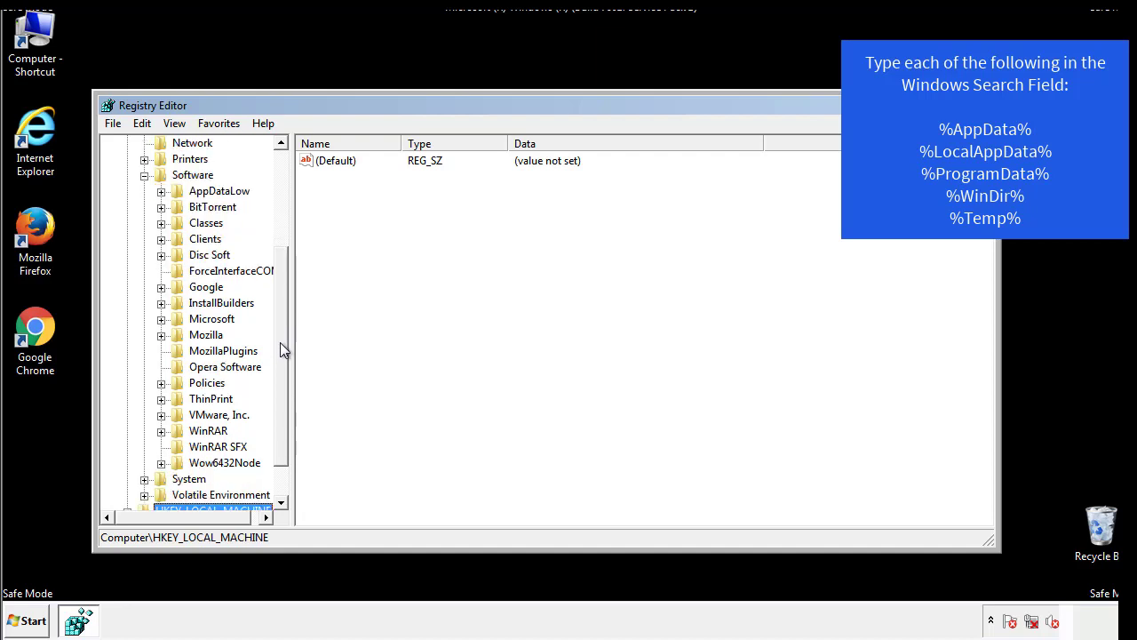
pyautogui.moveTo(180, 358)
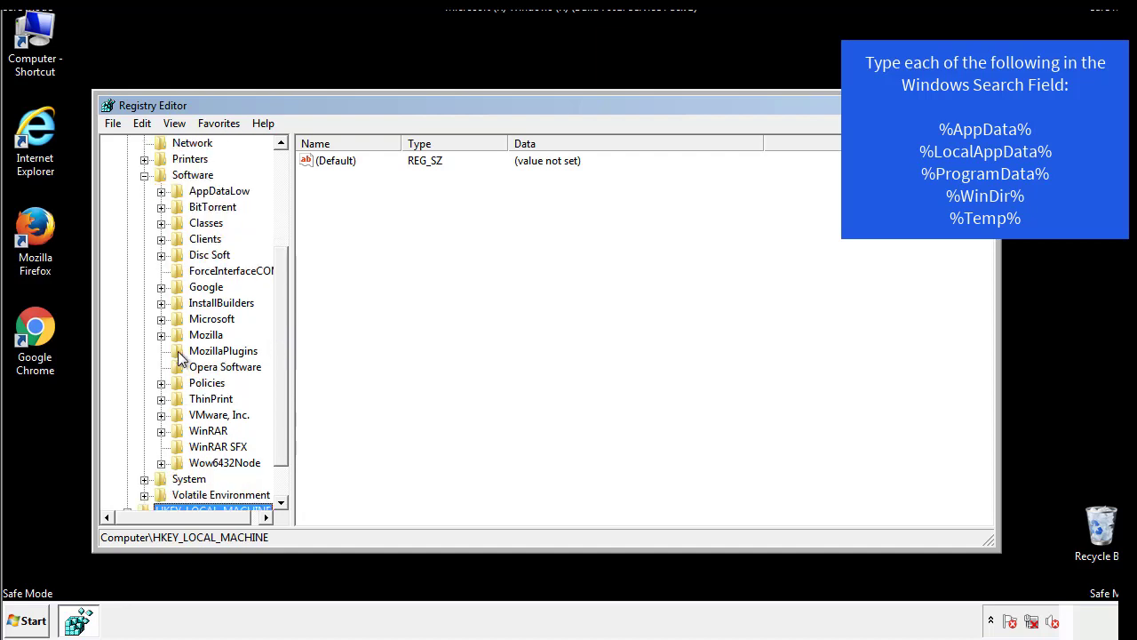
pyautogui.moveTo(175, 247)
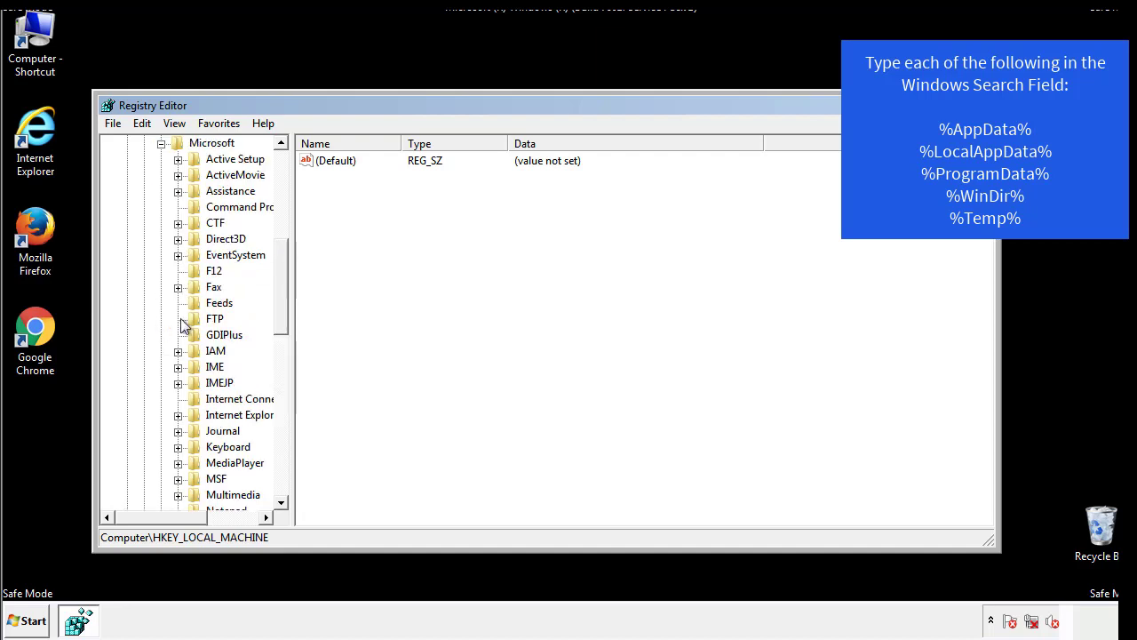
pyautogui.scroll(-3)
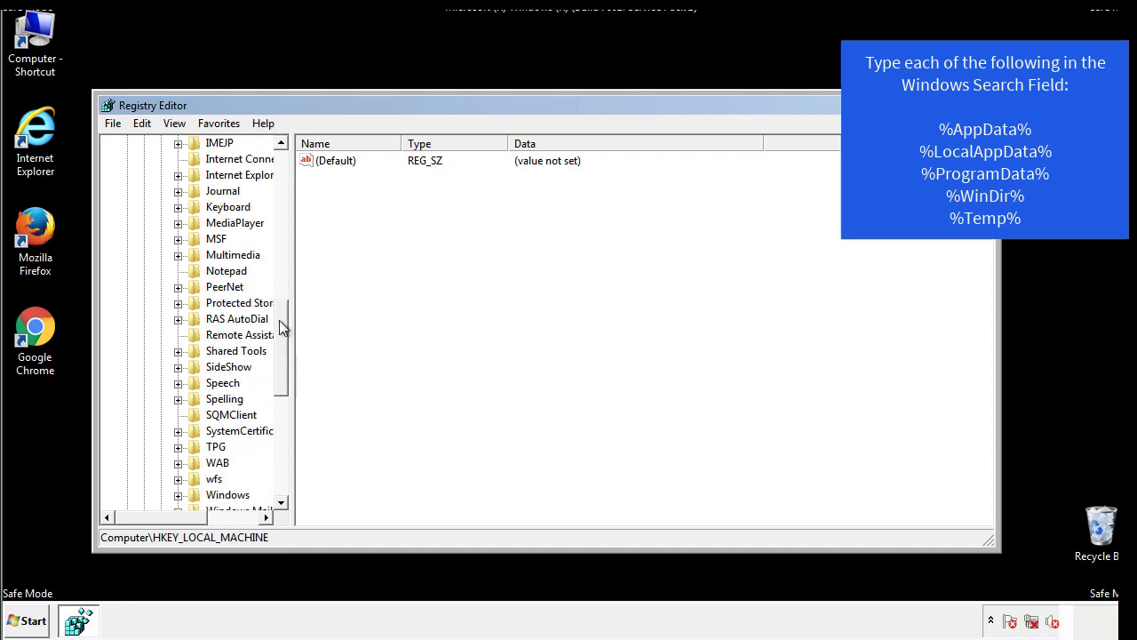
pyautogui.scroll(-3)
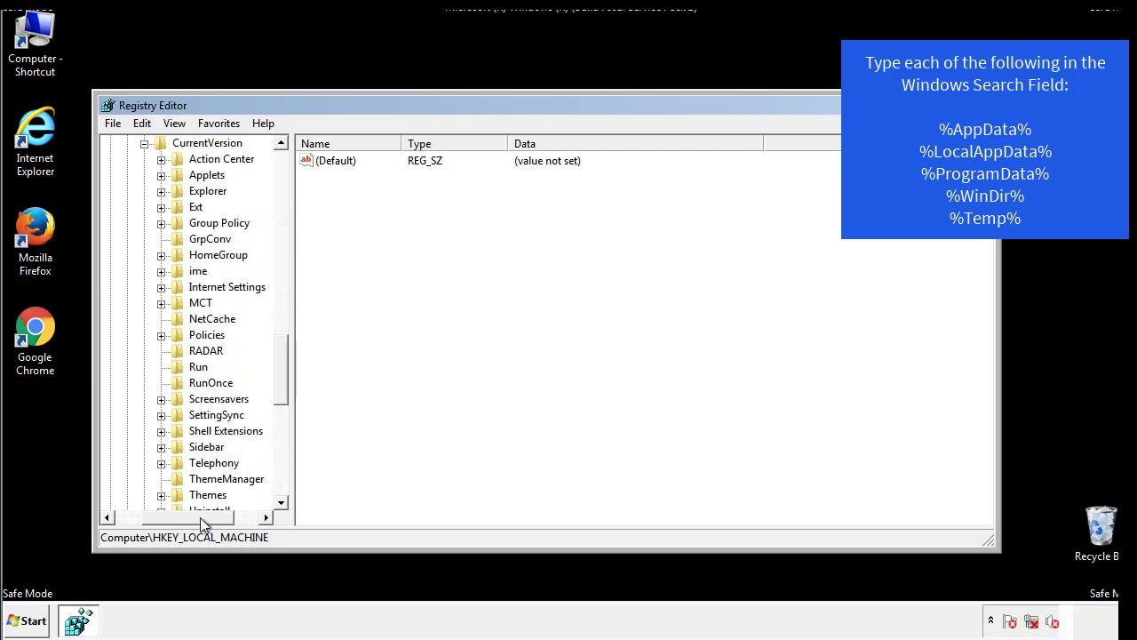
pyautogui.click(199, 366)
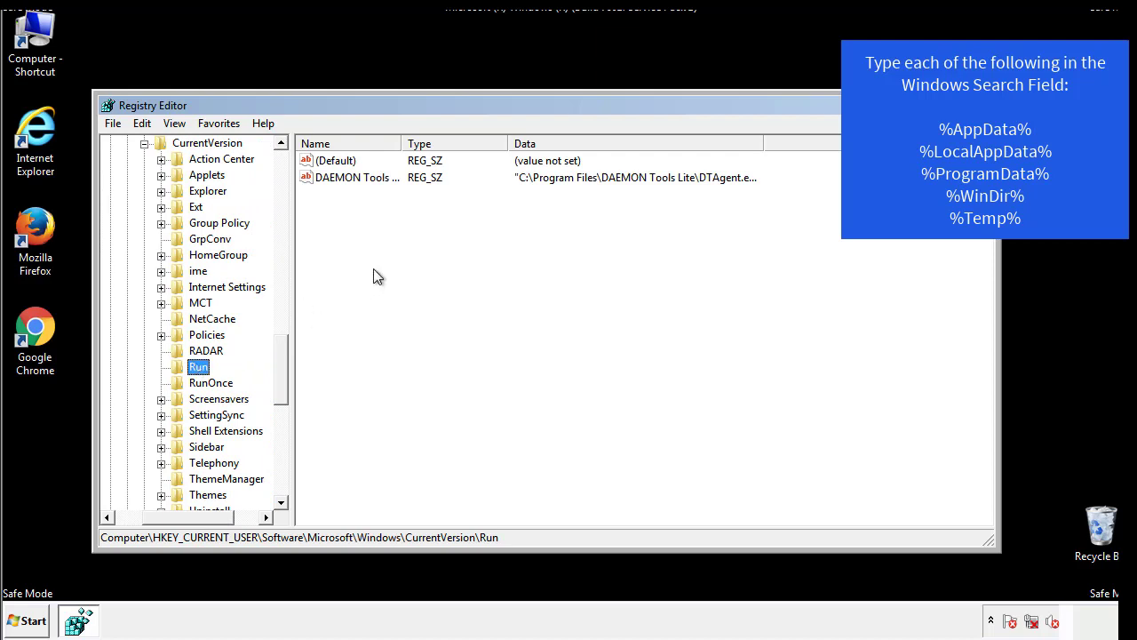
pyautogui.moveTo(370, 196)
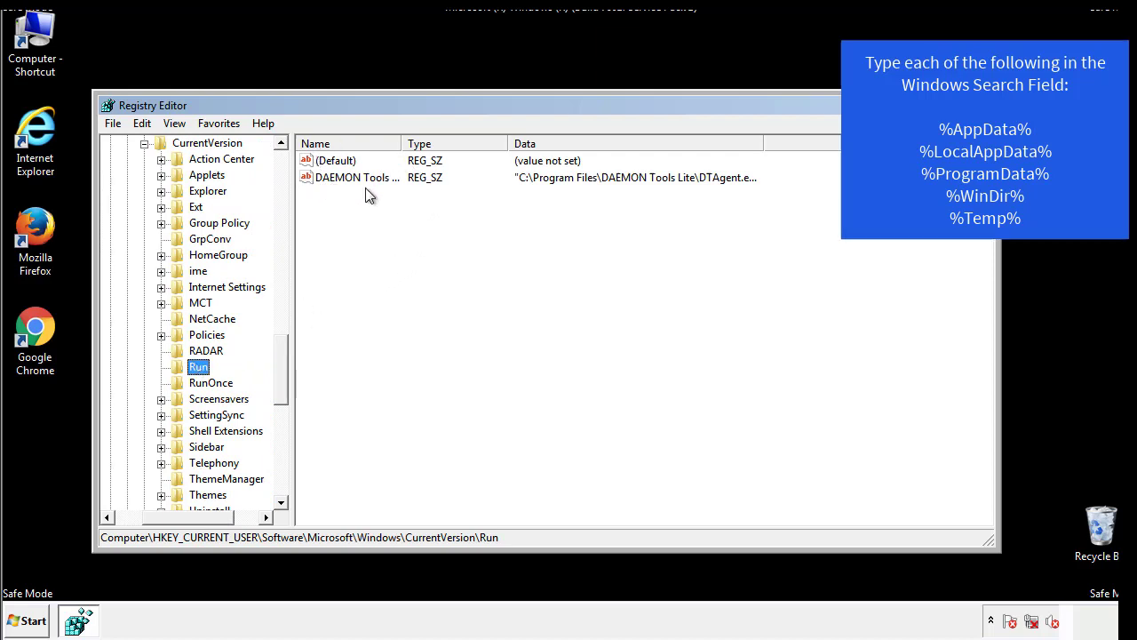
pyautogui.moveTo(487, 210)
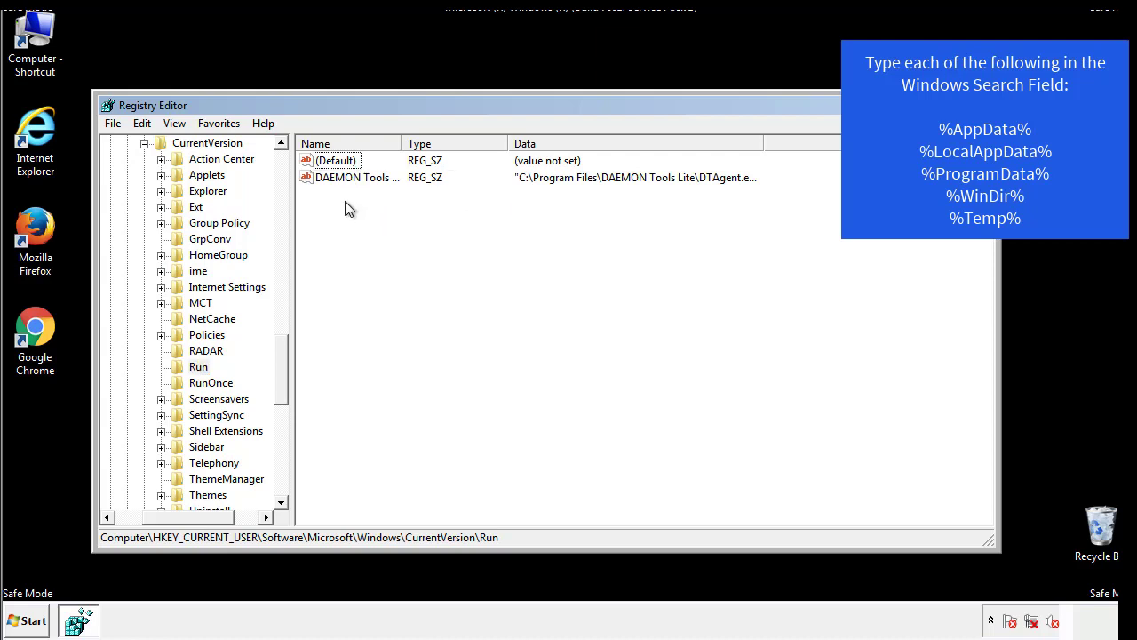
pyautogui.moveTo(412, 210)
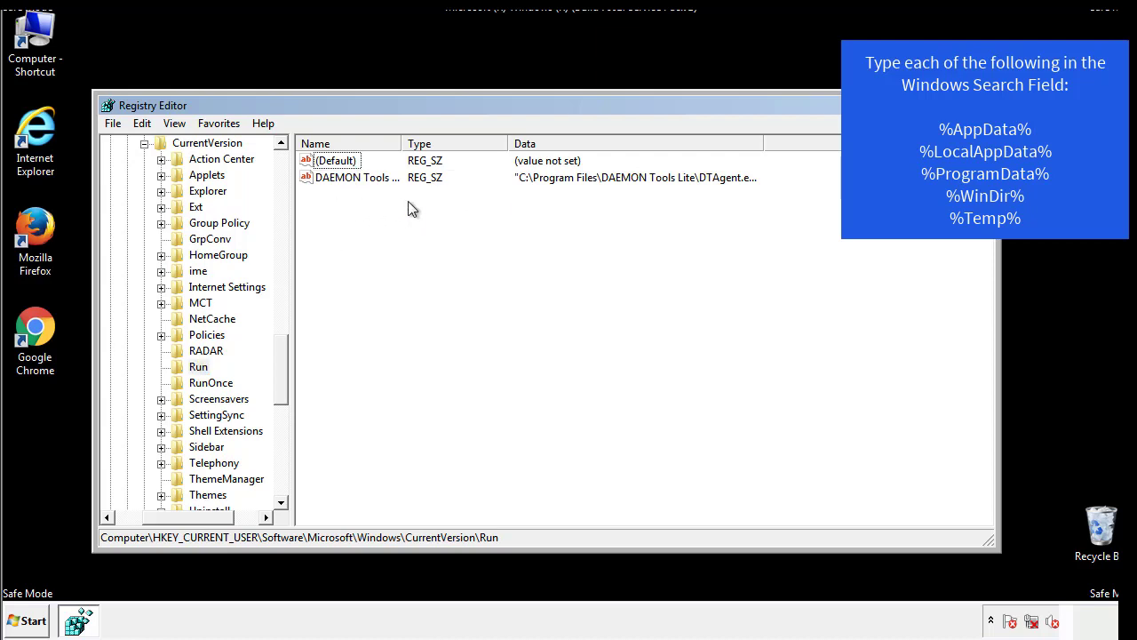
pyautogui.hscroll(3)
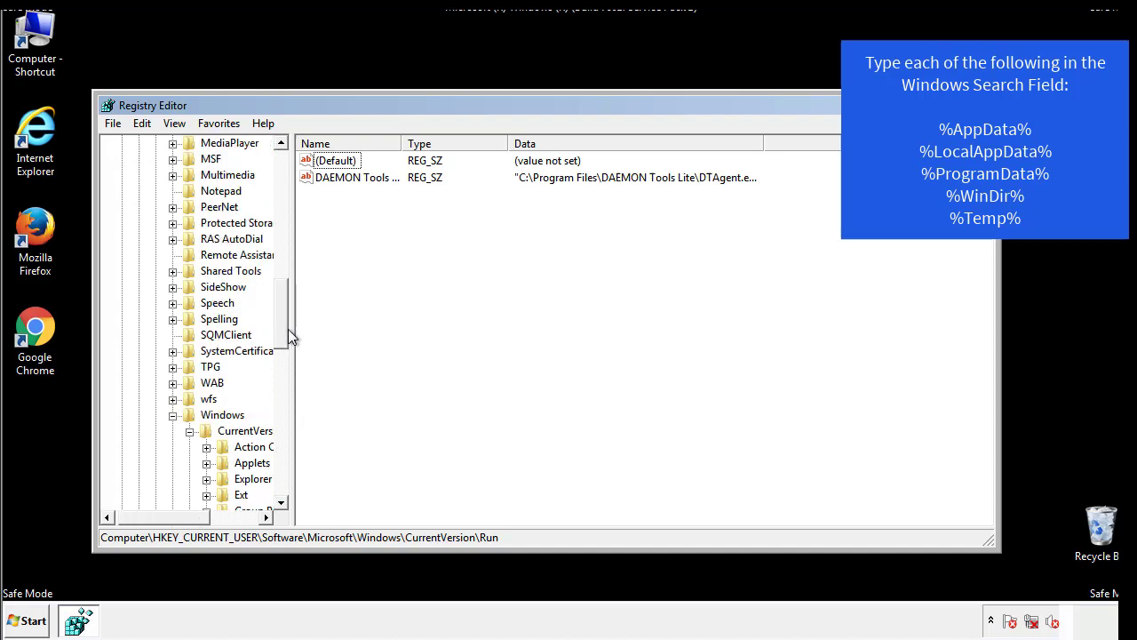
pyautogui.click(222, 414)
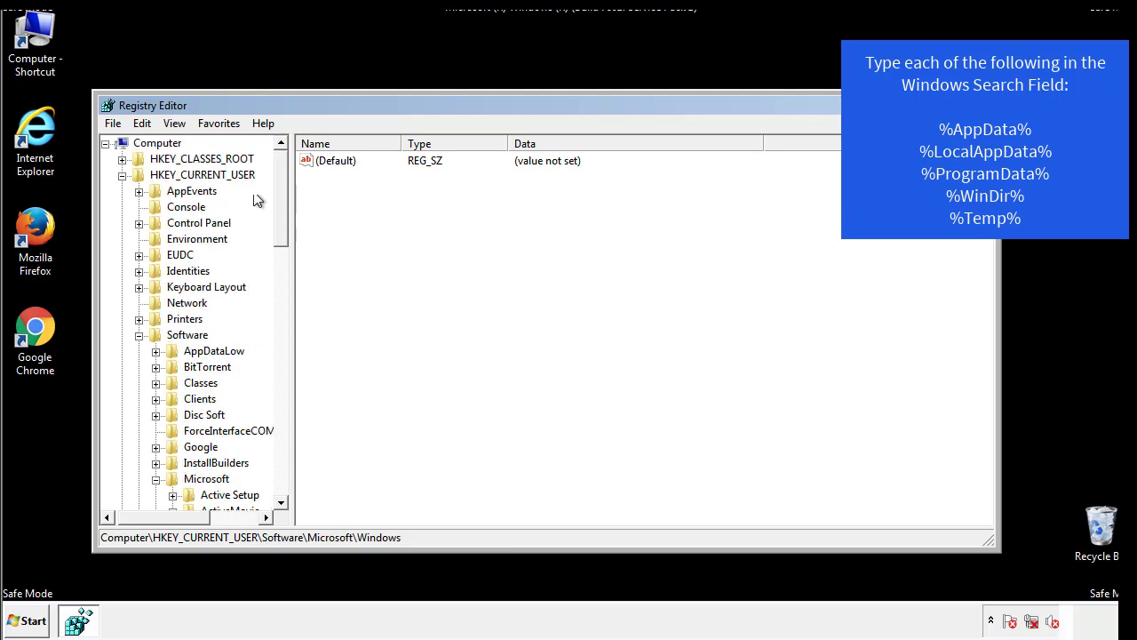
# Step: Use Edit > Find to search the registry for %temp%
pyautogui.click(142, 123)
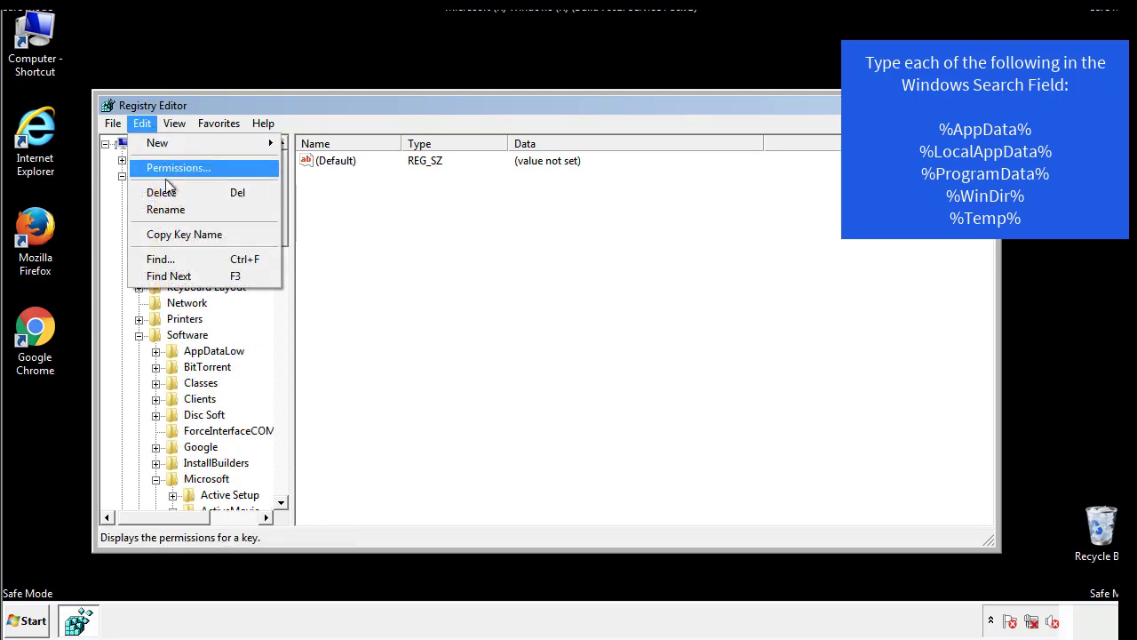
pyautogui.click(160, 258)
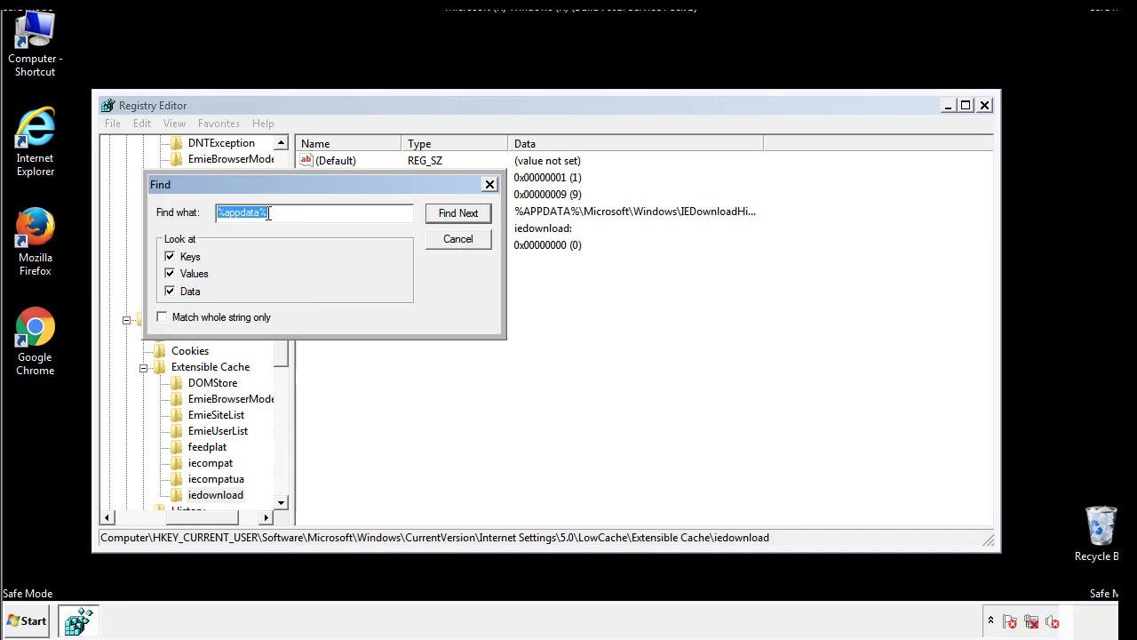
pyautogui.write('%4')
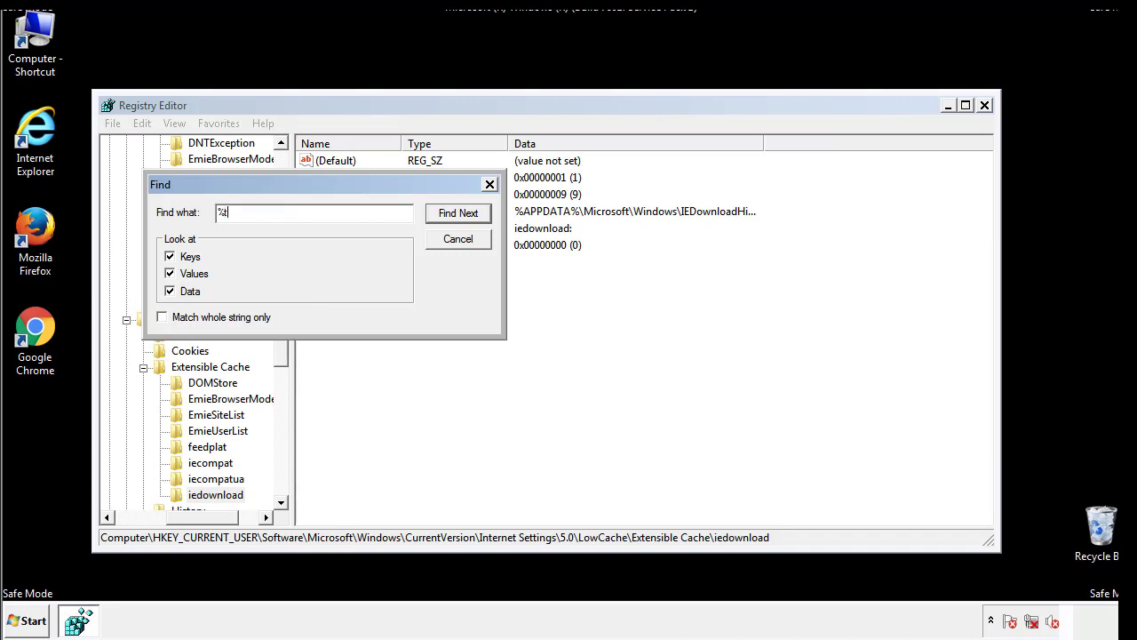
pyautogui.write('temp%')
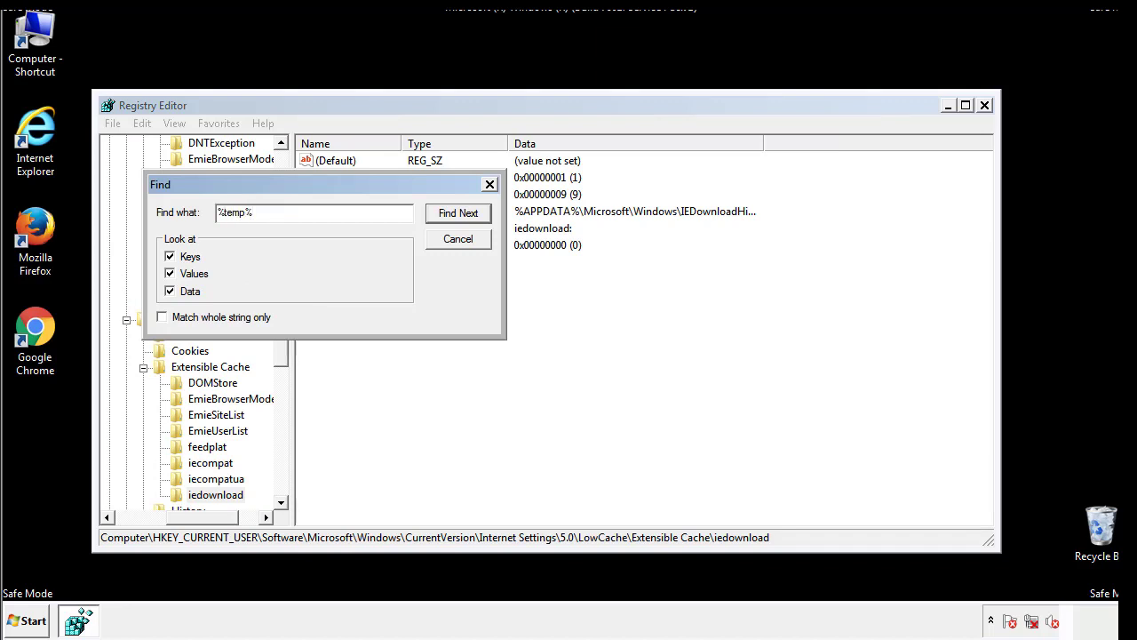
pyautogui.click(458, 212)
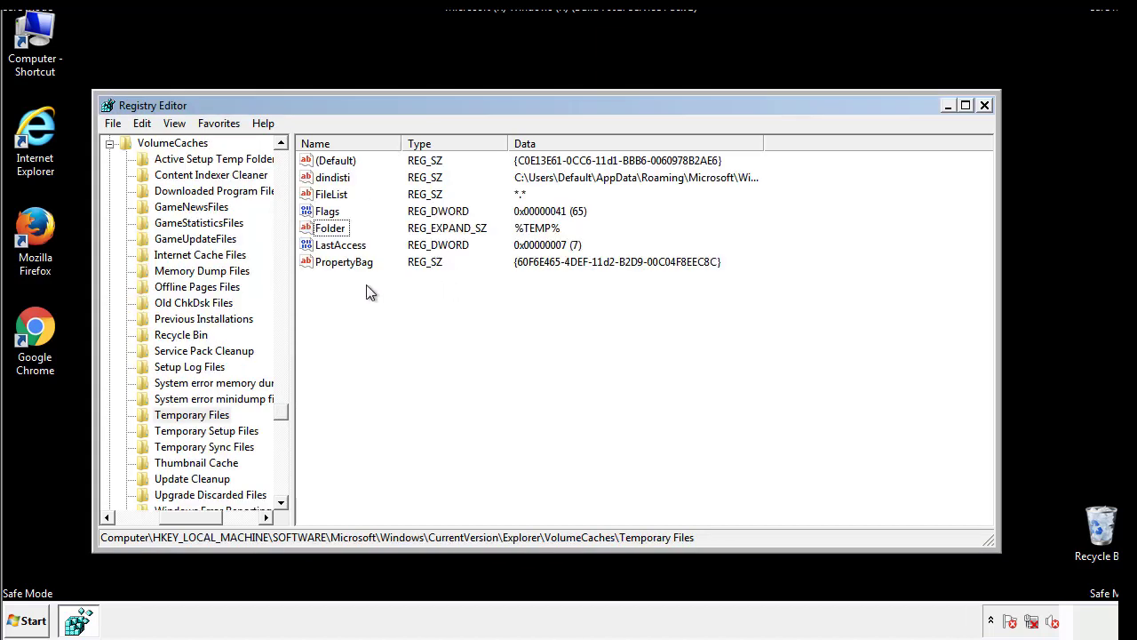
# Step: Select all values in the Temporary Files key, including dindisti, and delete them
pyautogui.press('ctrl+a')
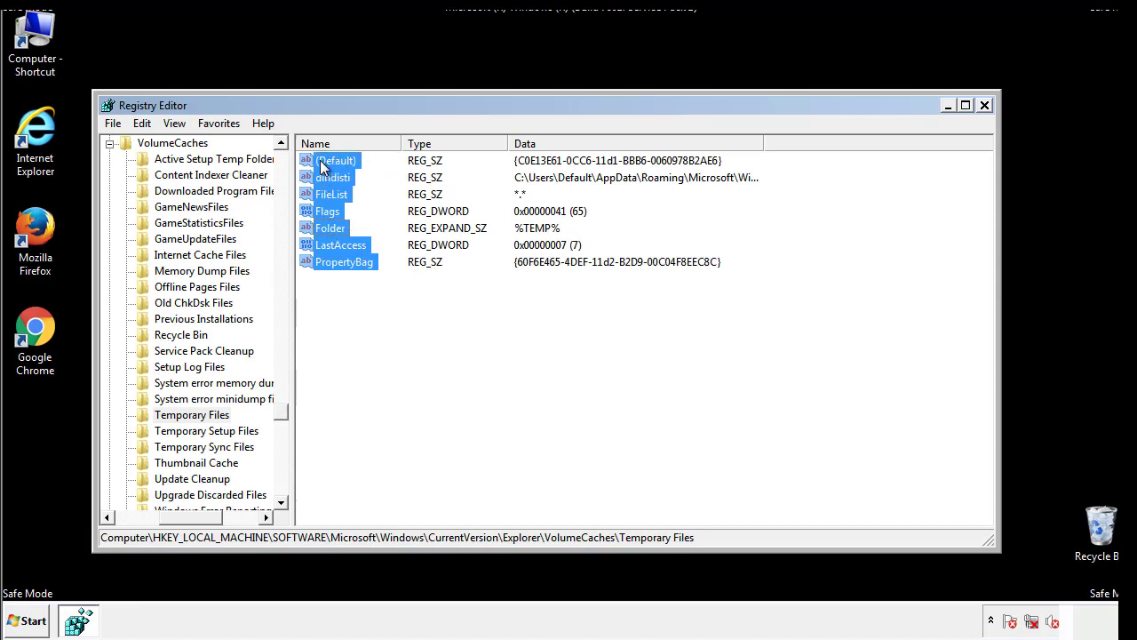
pyautogui.rightClick(336, 161)
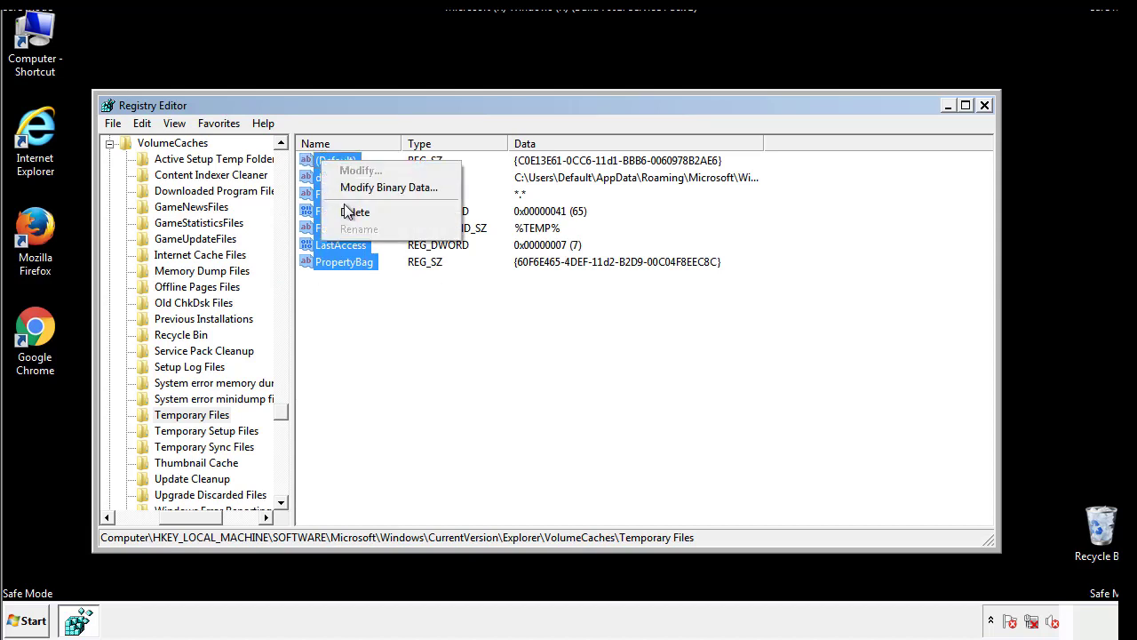
pyautogui.click(357, 212)
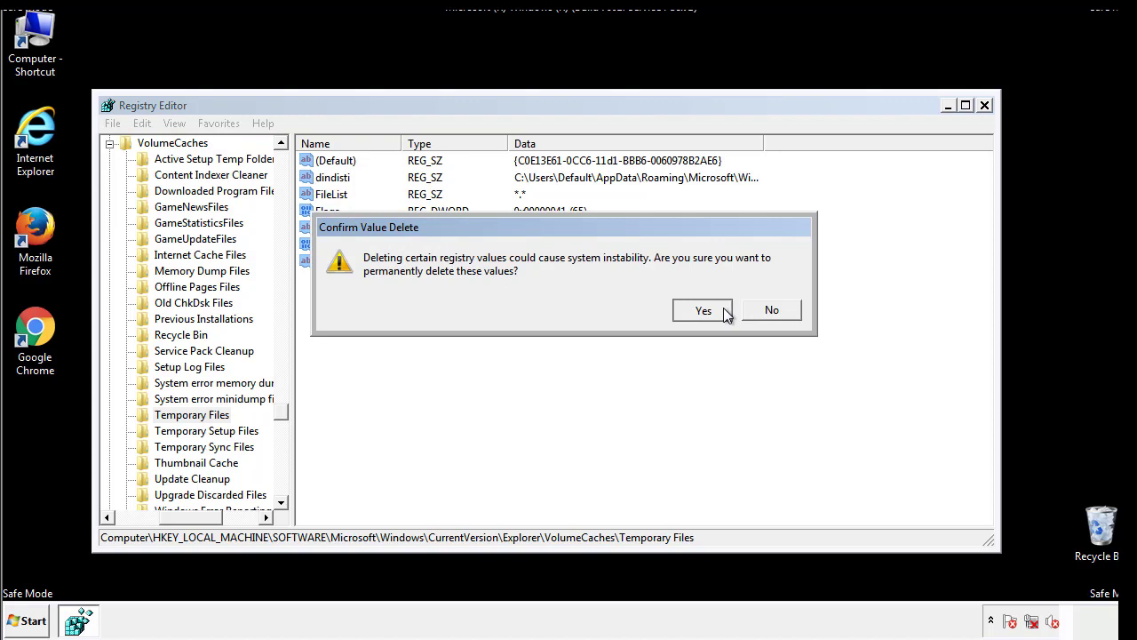
pyautogui.click(703, 310)
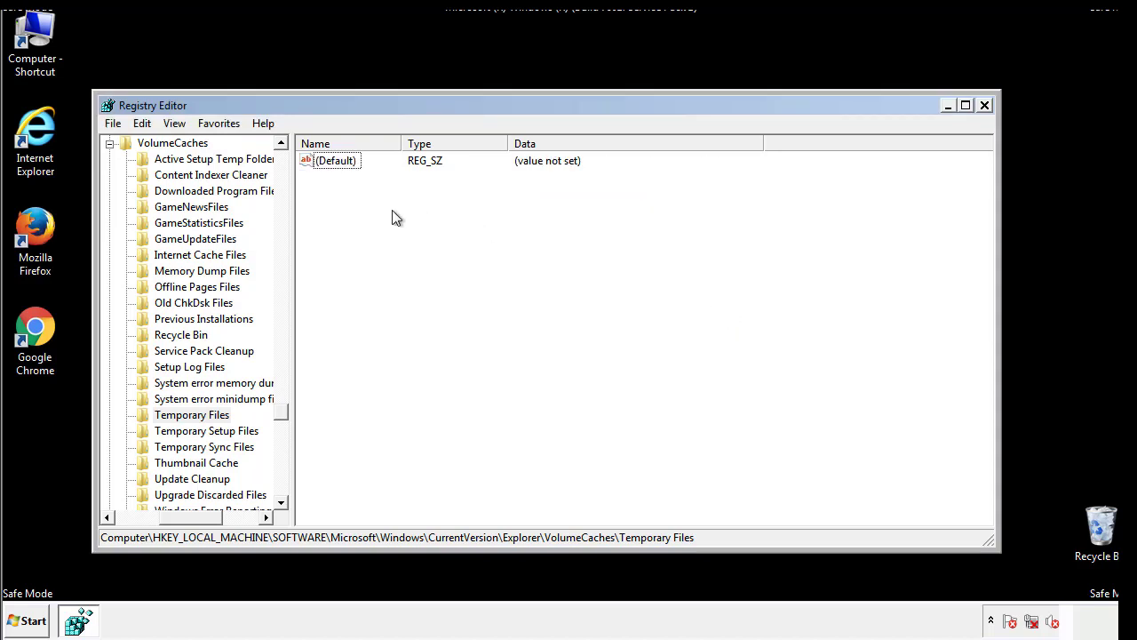
pyautogui.moveTo(984, 108)
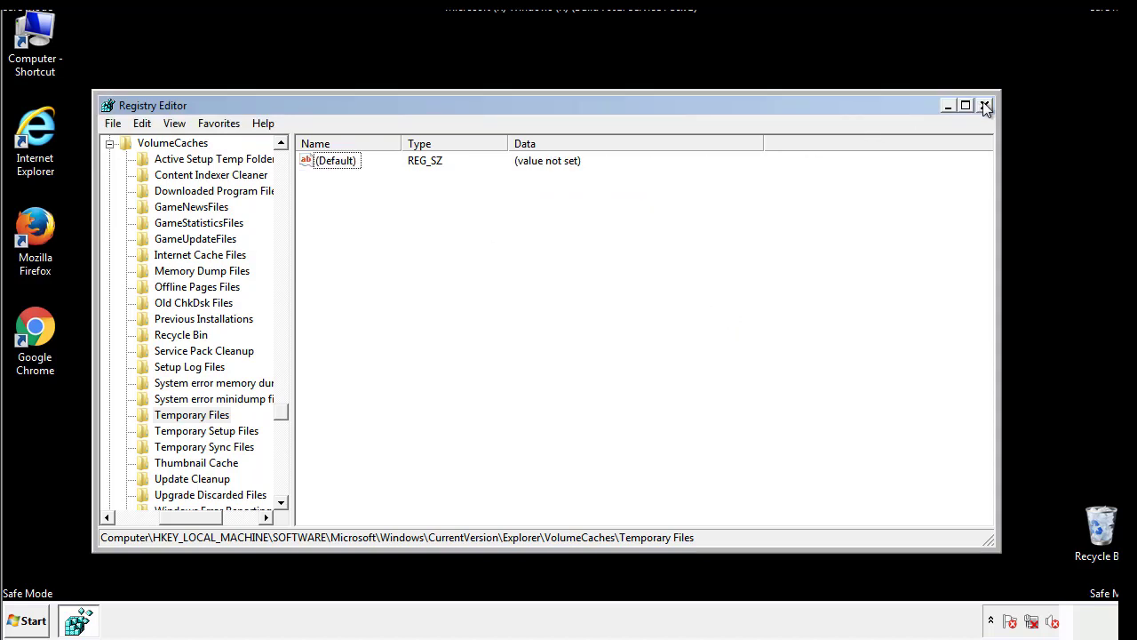
# Step: Close Registry Editor and enter msconfig in the Start menu search
pyautogui.click(984, 105)
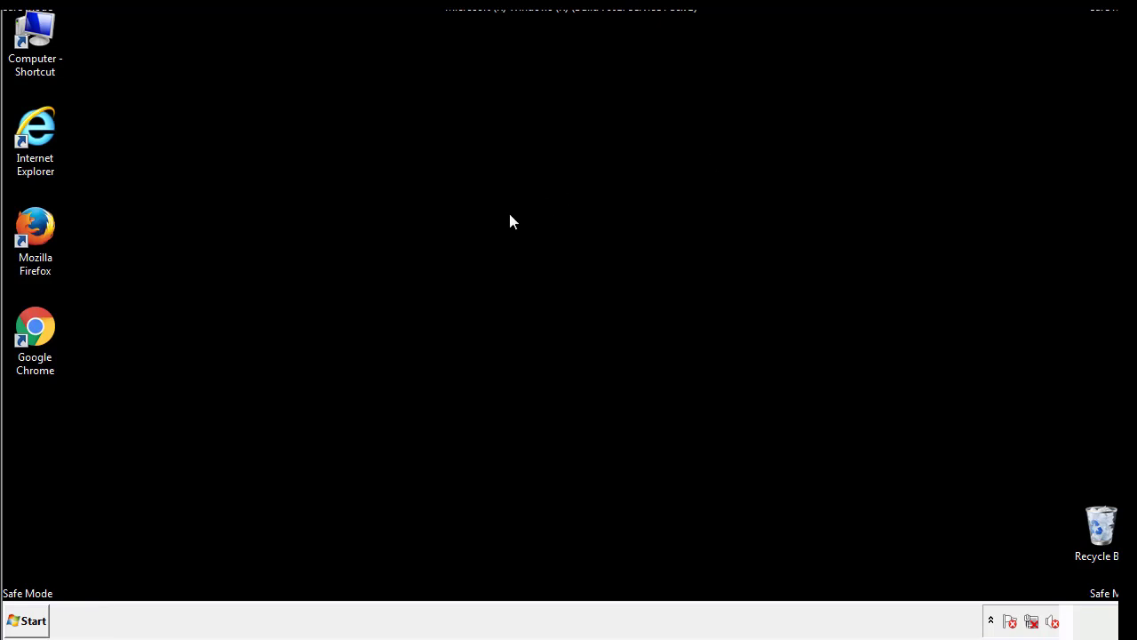
pyautogui.moveTo(47, 446)
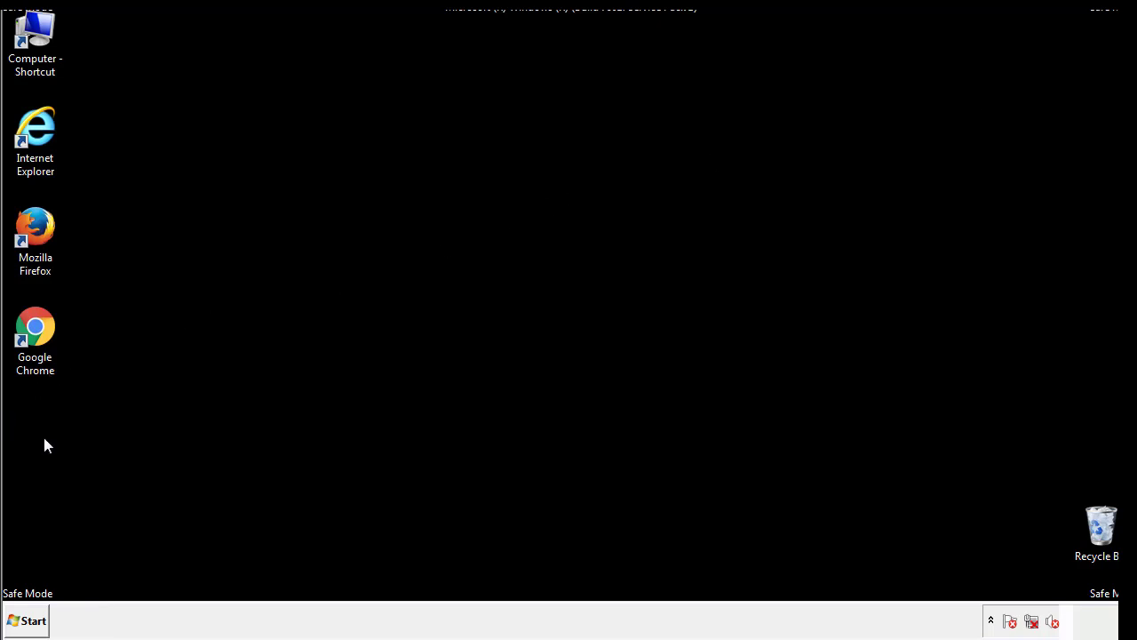
pyautogui.click(26, 620)
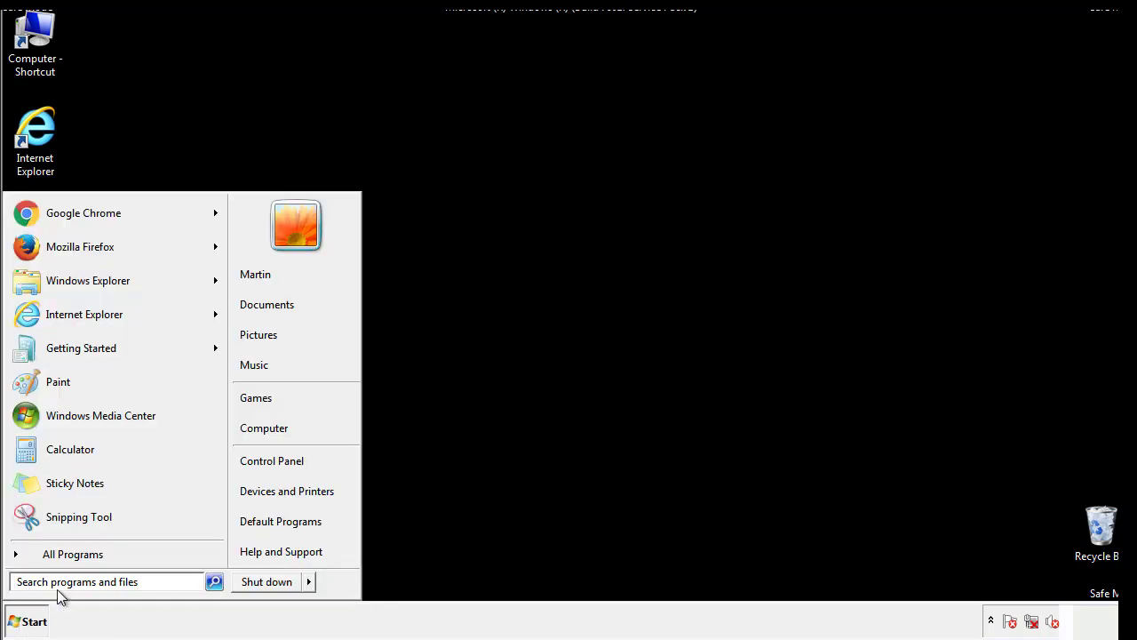
pyautogui.write('mscon')
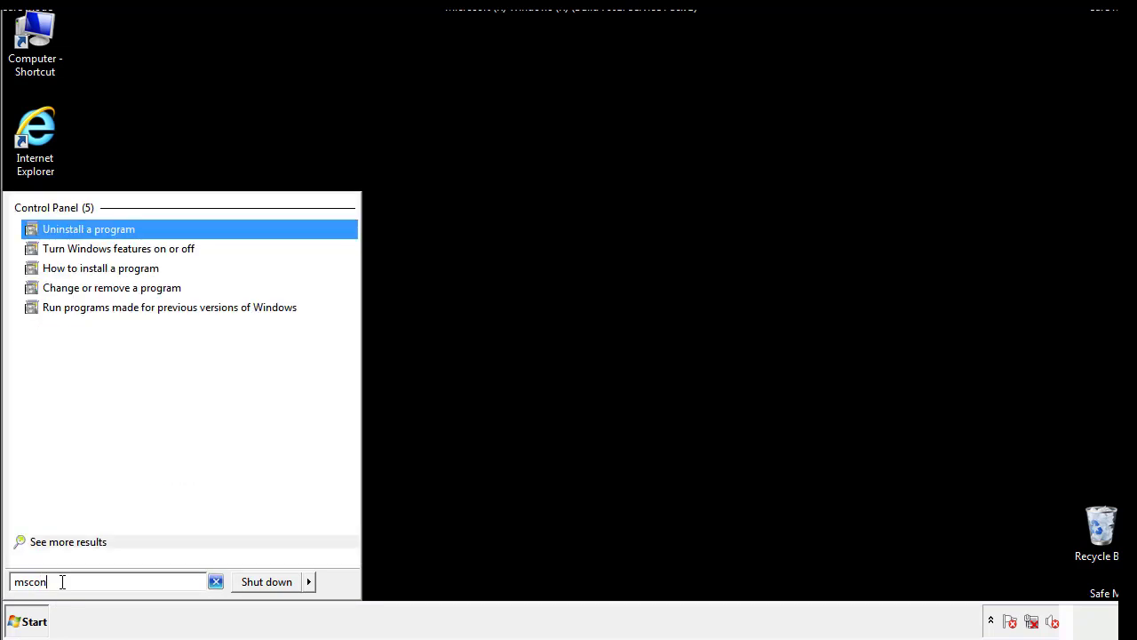
pyautogui.write('fig')
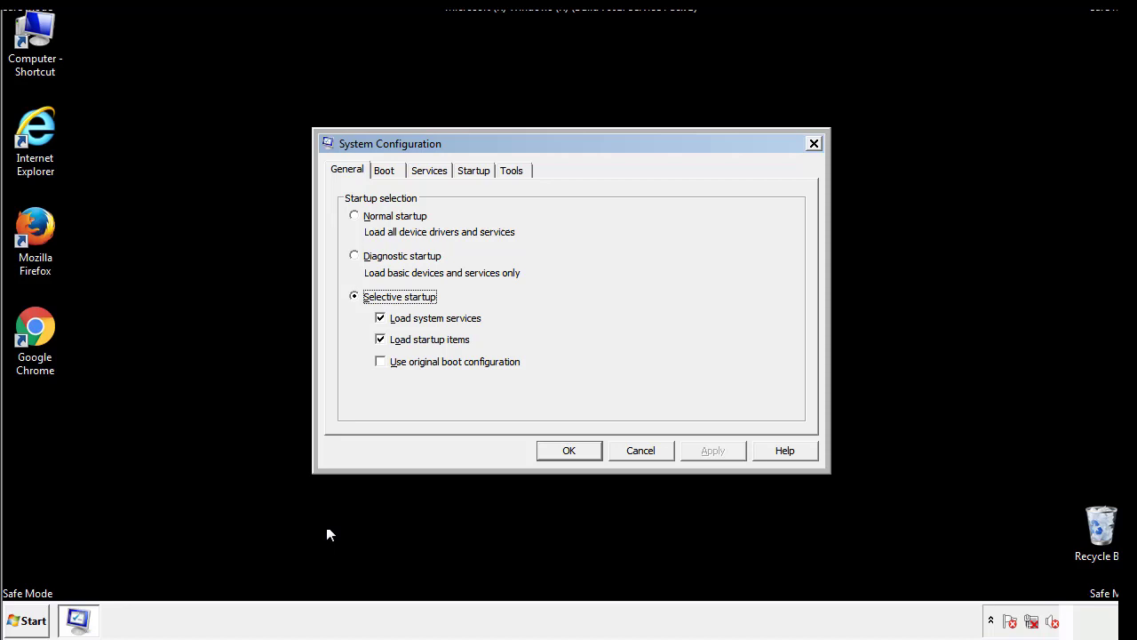
# Step: Uncheck Safe boot on the System Configuration Boot tab, apply it, and restart Windows
pyautogui.click(384, 169)
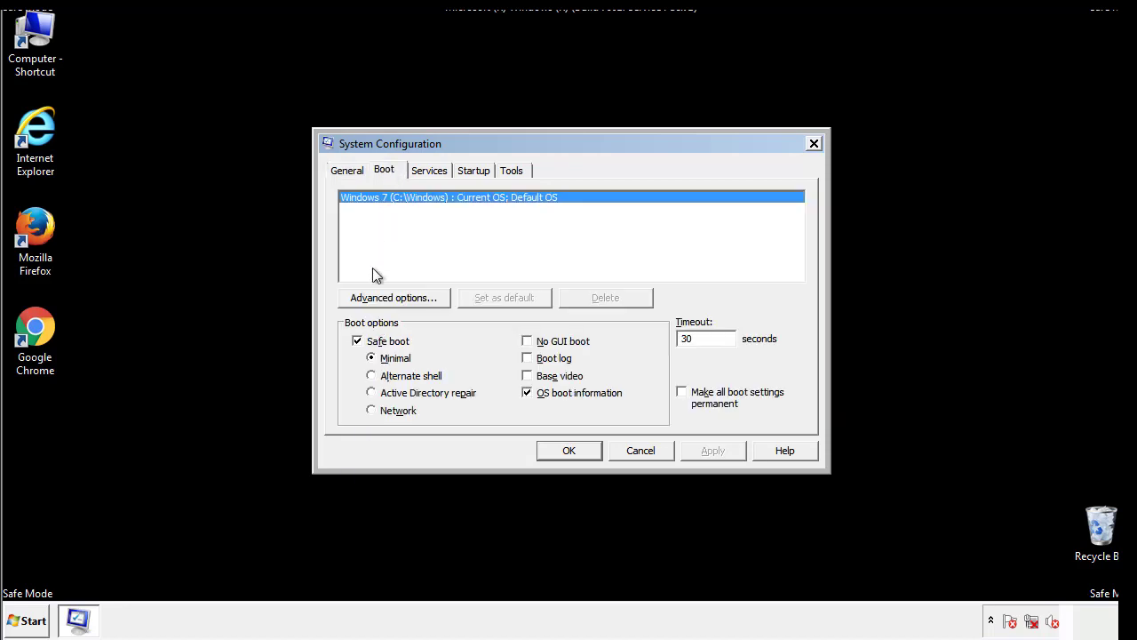
pyautogui.click(357, 340)
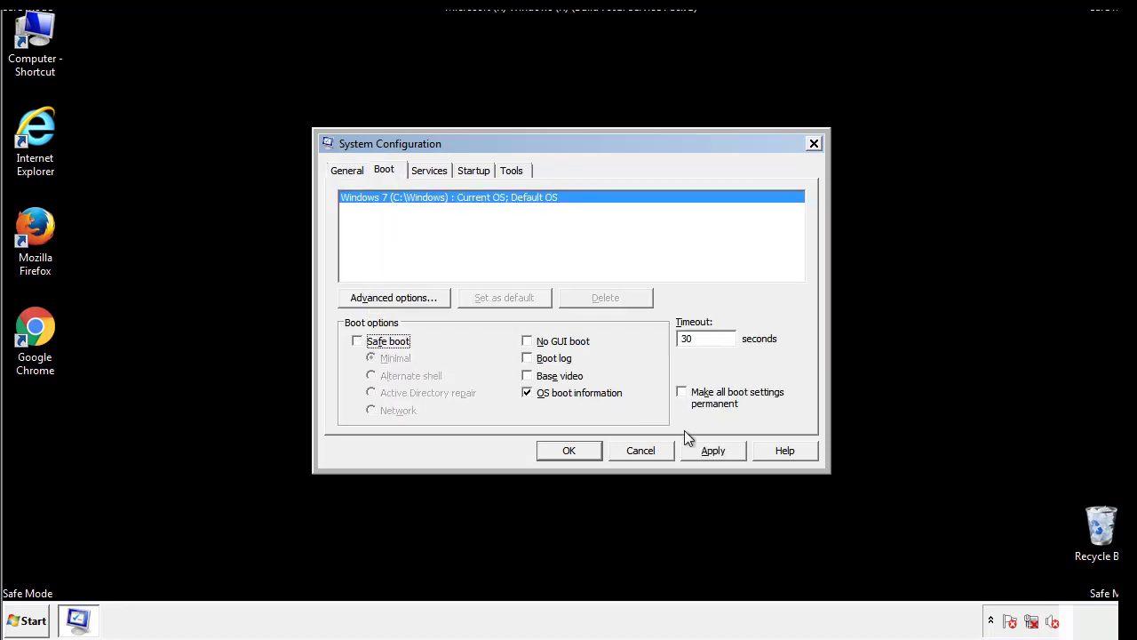
pyautogui.click(569, 451)
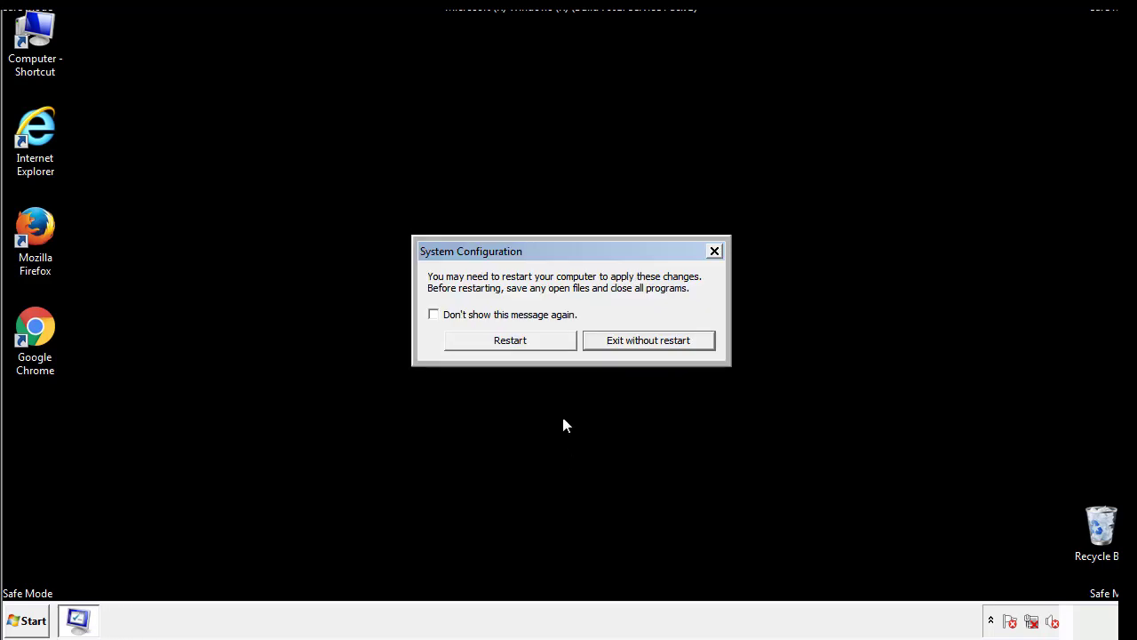
pyautogui.click(510, 339)
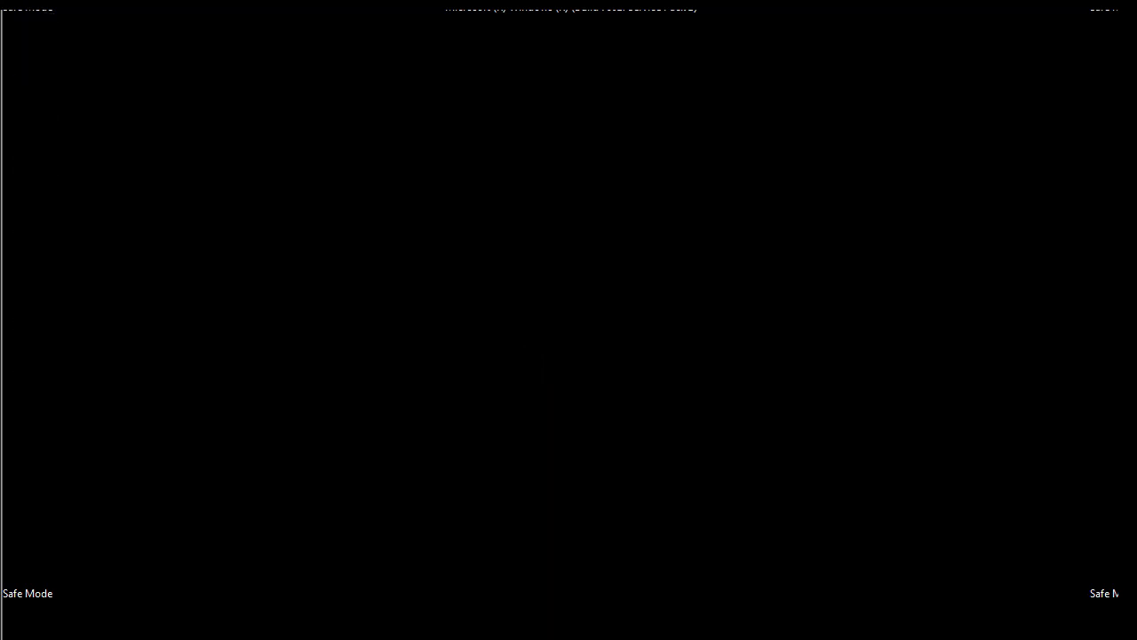